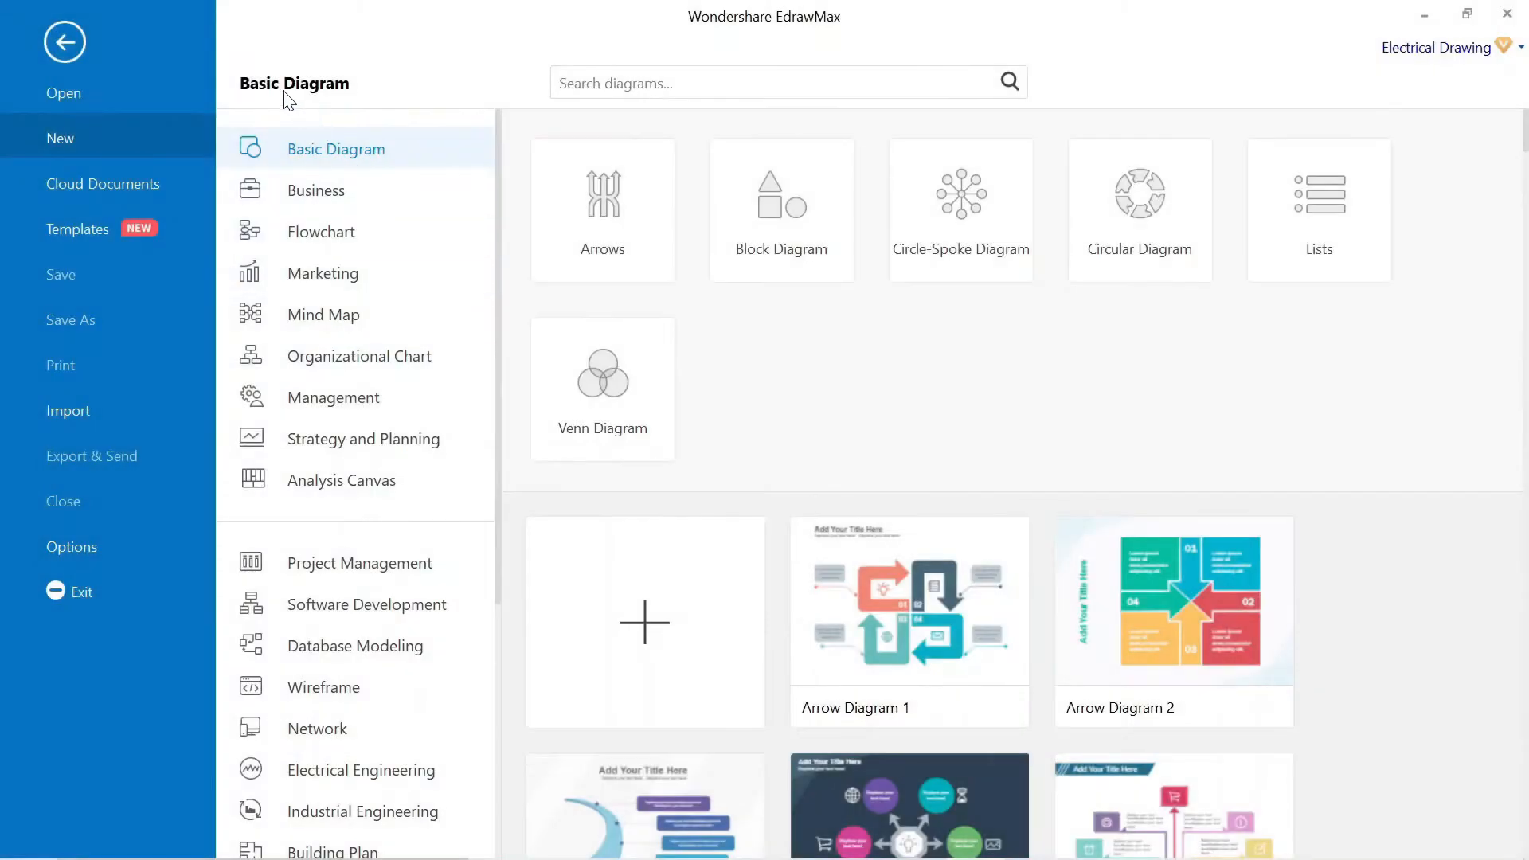
mouse_move(321, 273)
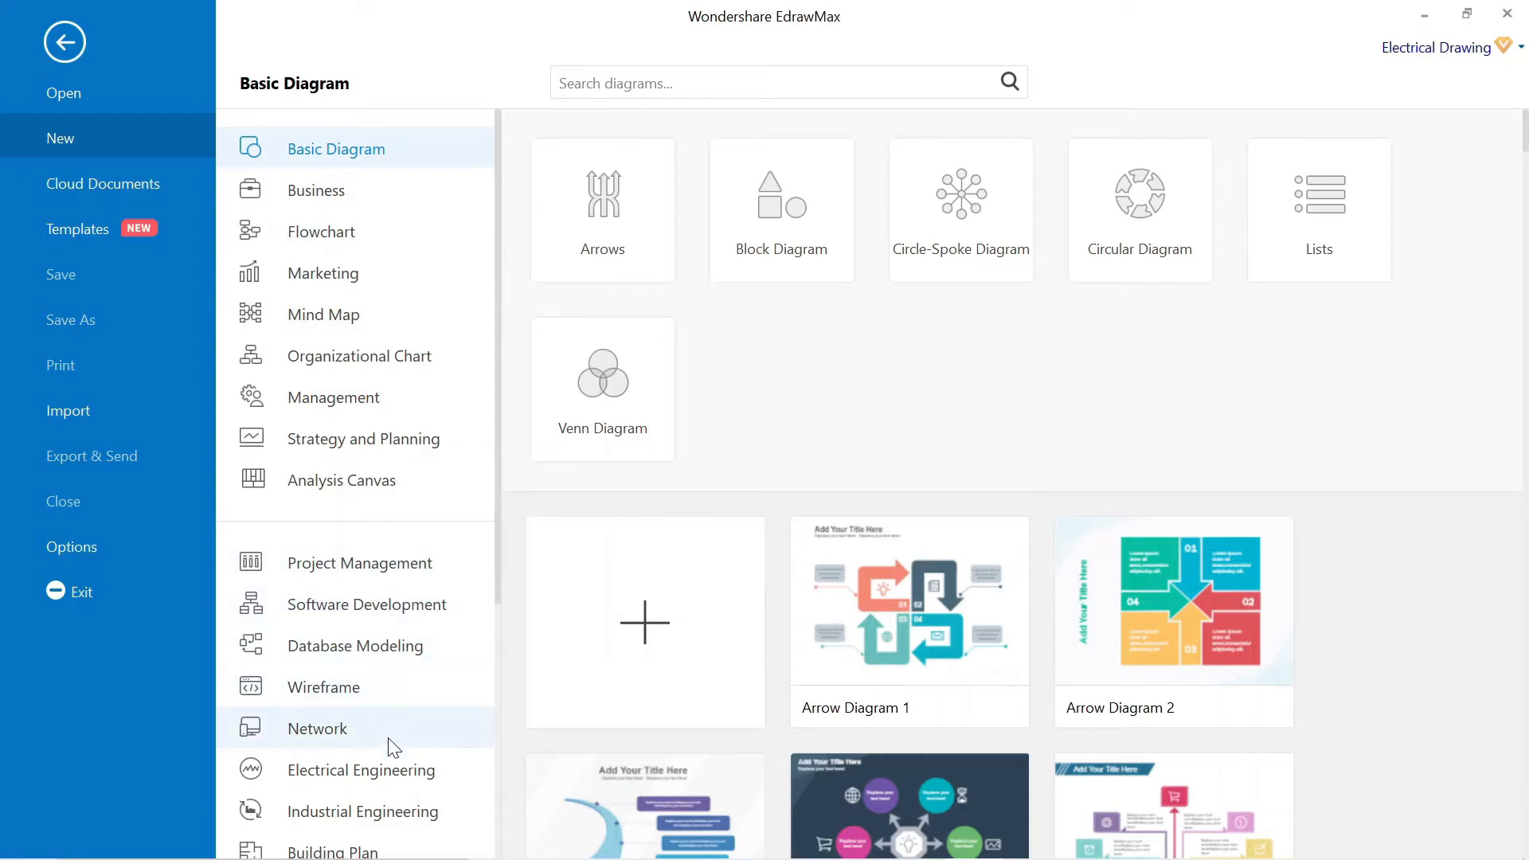
Show the Electrical Engineering template category in the new-document gallery.
scroll(down, 3)
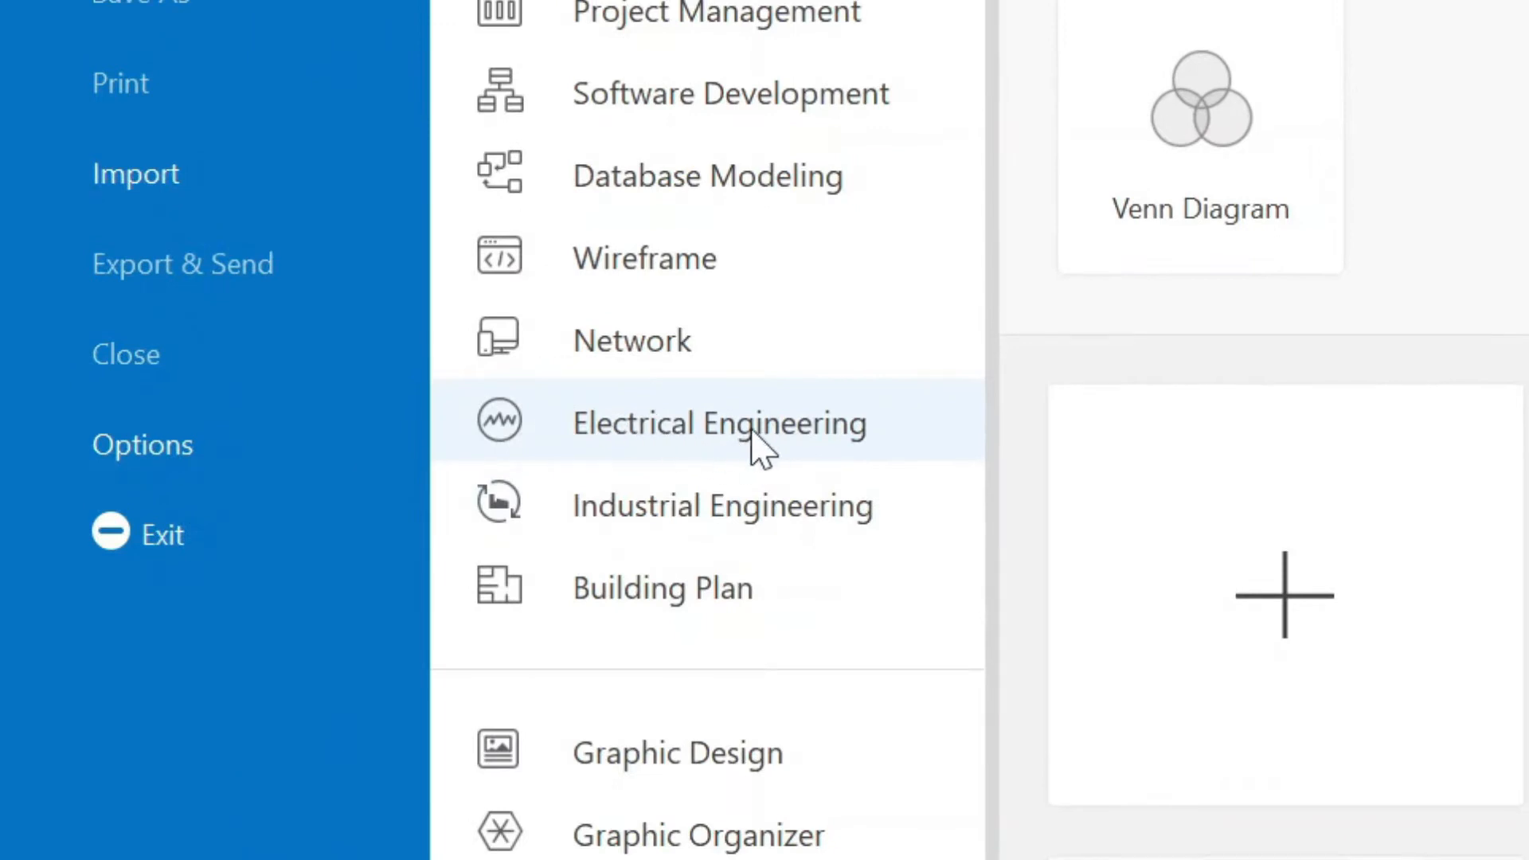
click(718, 422)
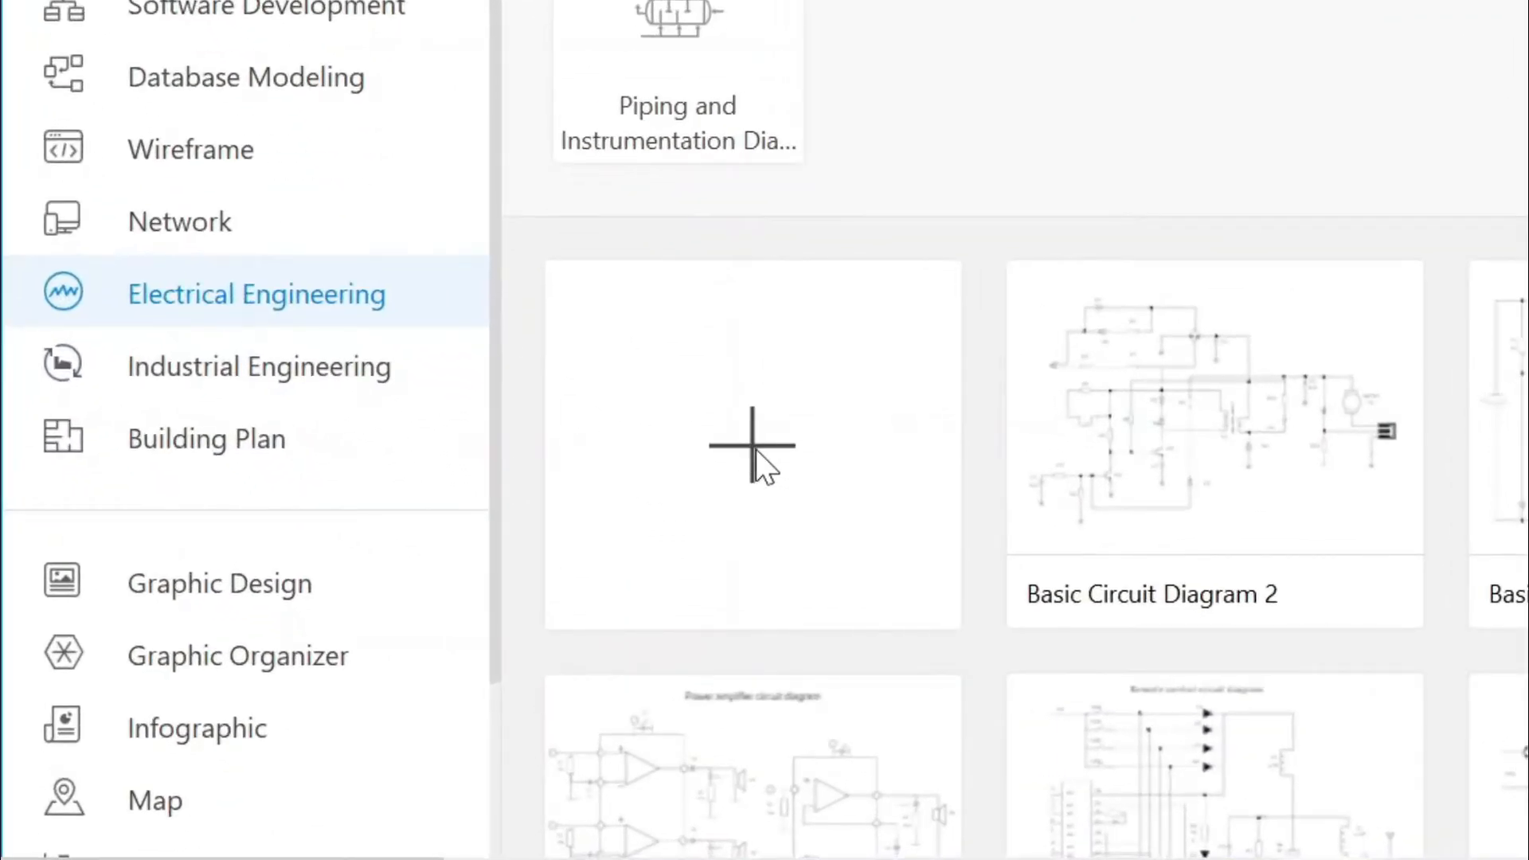
Create a blank electrical drawing with the Basic Electrical Symbols library loaded.
click(750, 444)
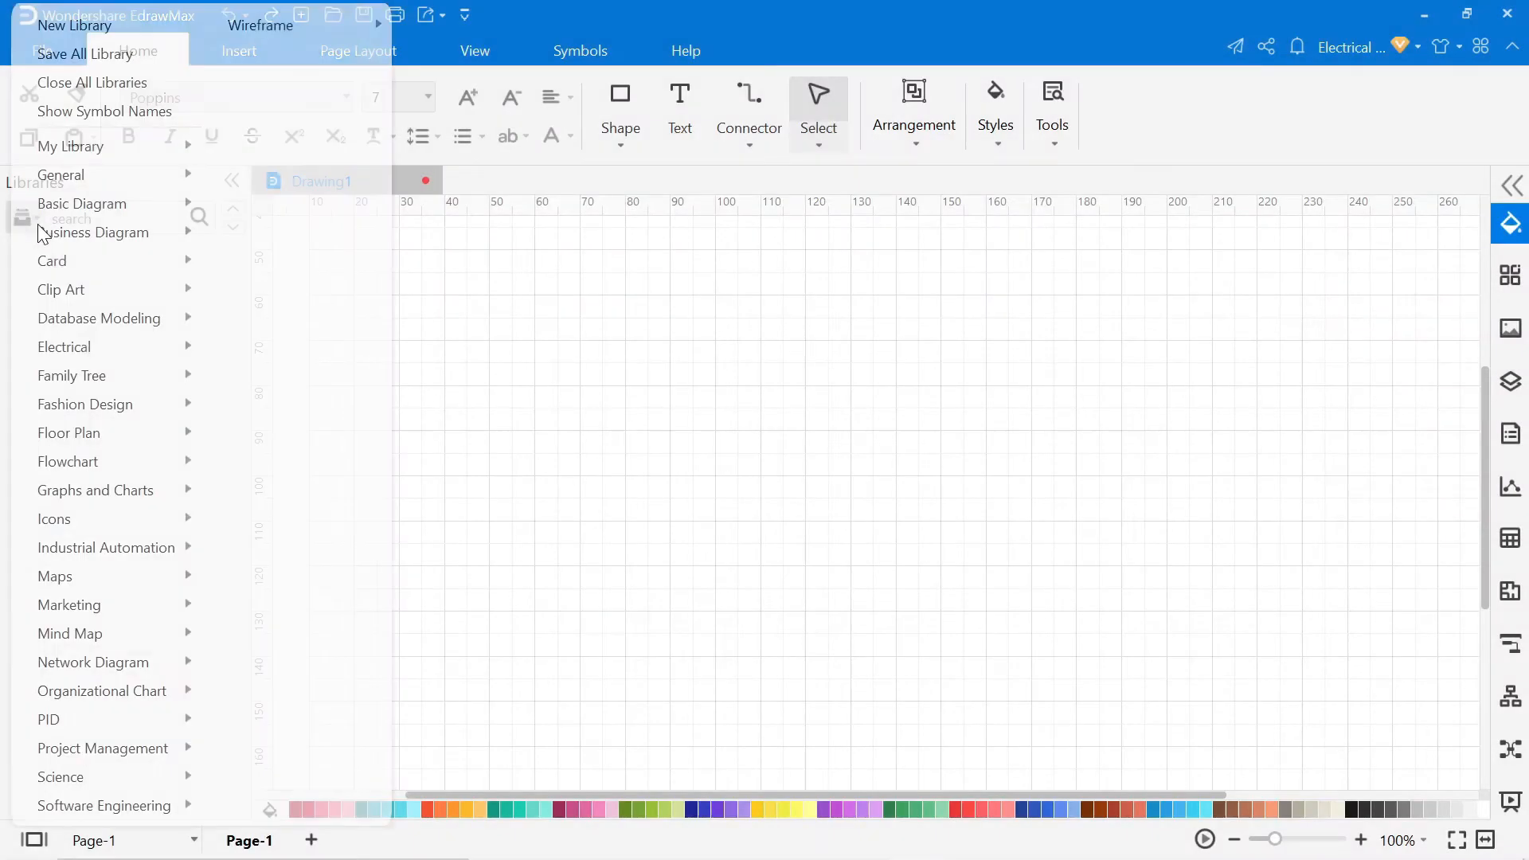
click(60, 290)
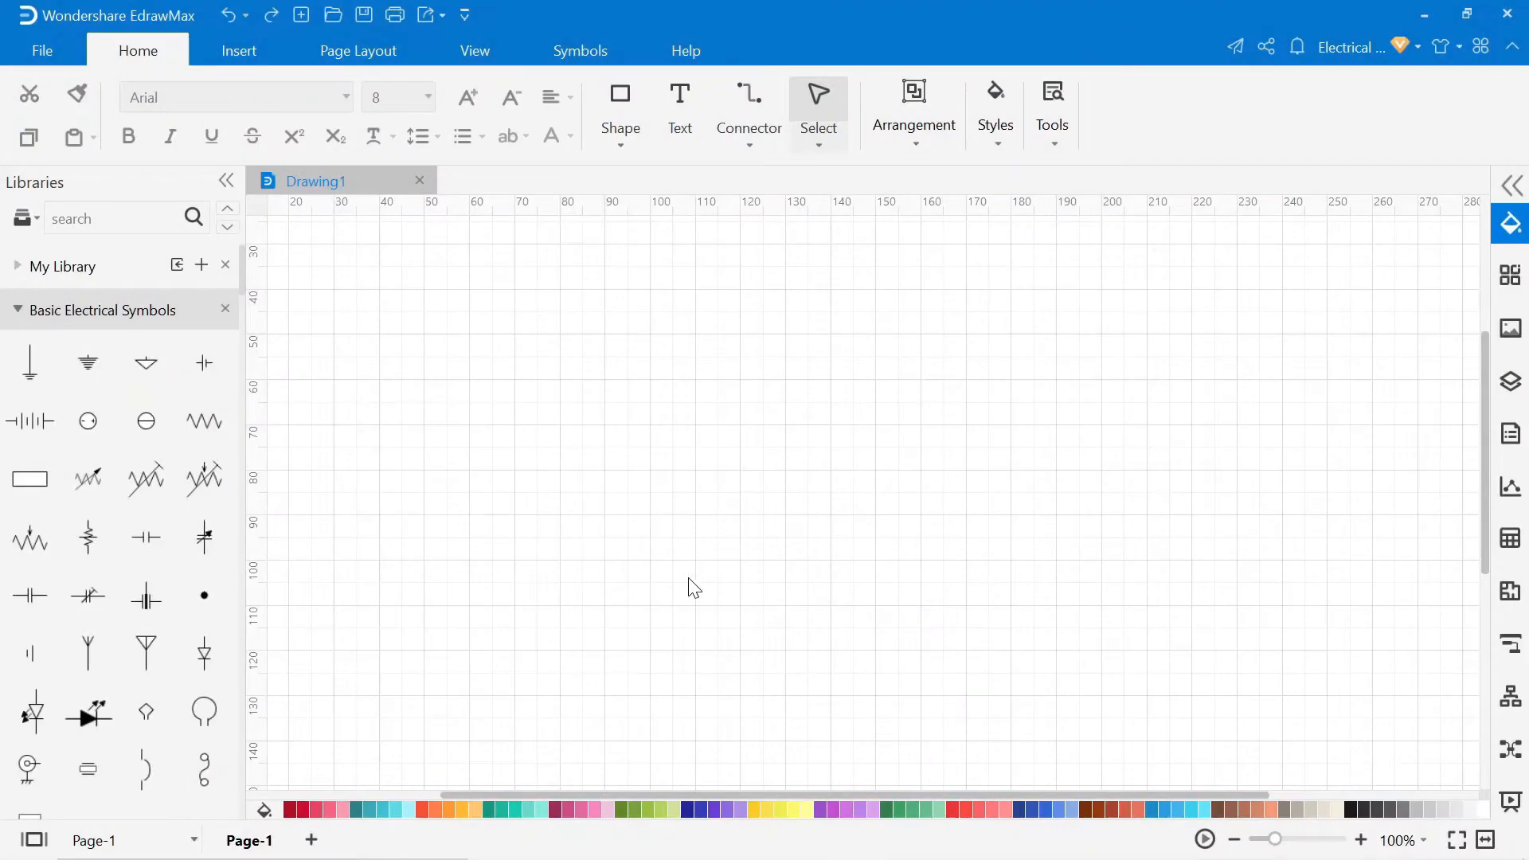
mouse_move(137, 341)
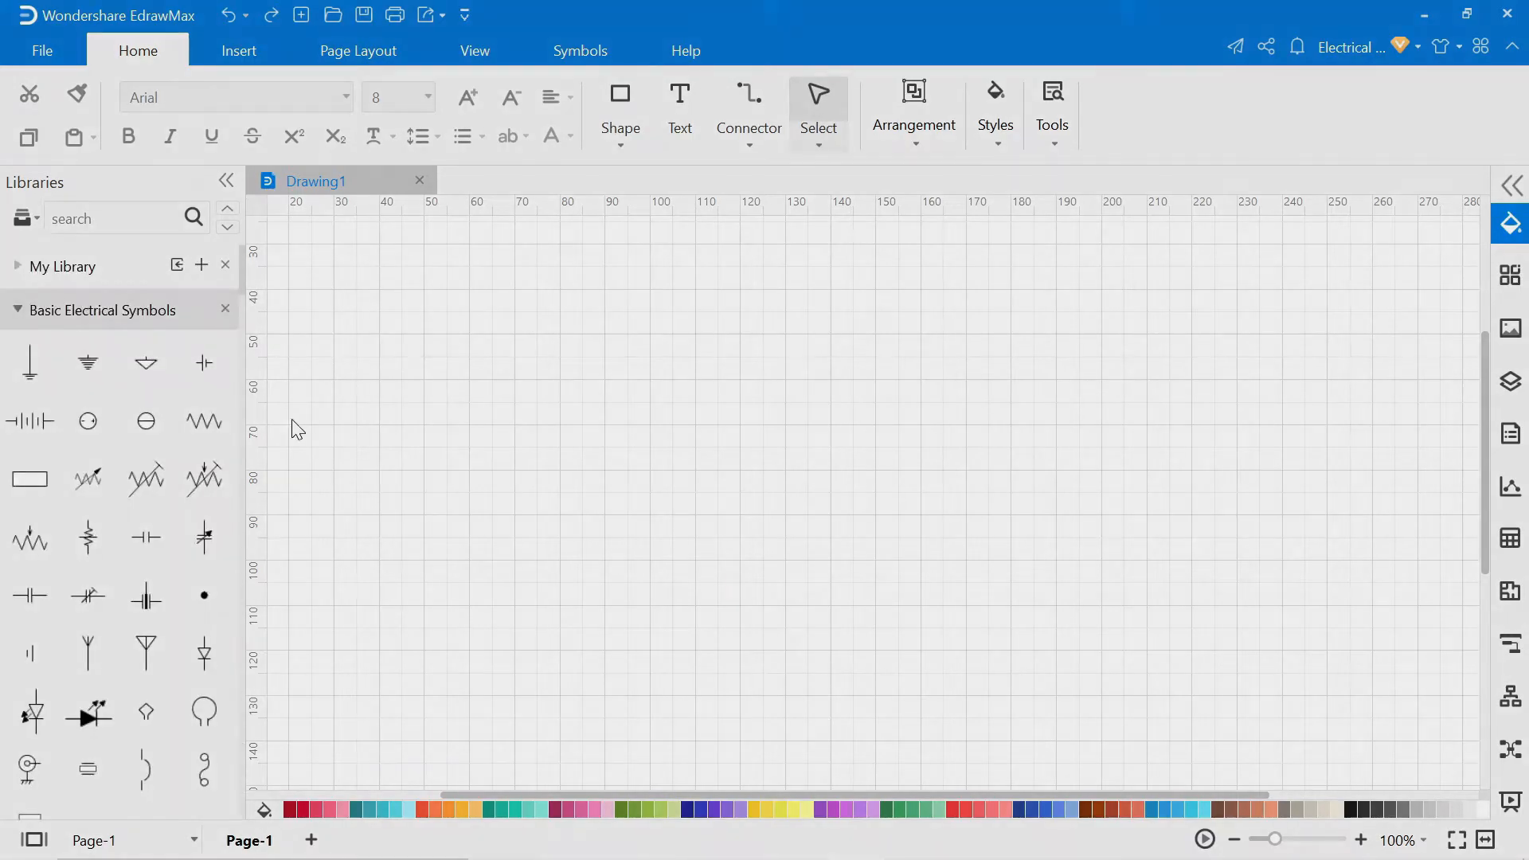
Find the transformer and AC source symbols and place the source left of the transformer.
text(transform)
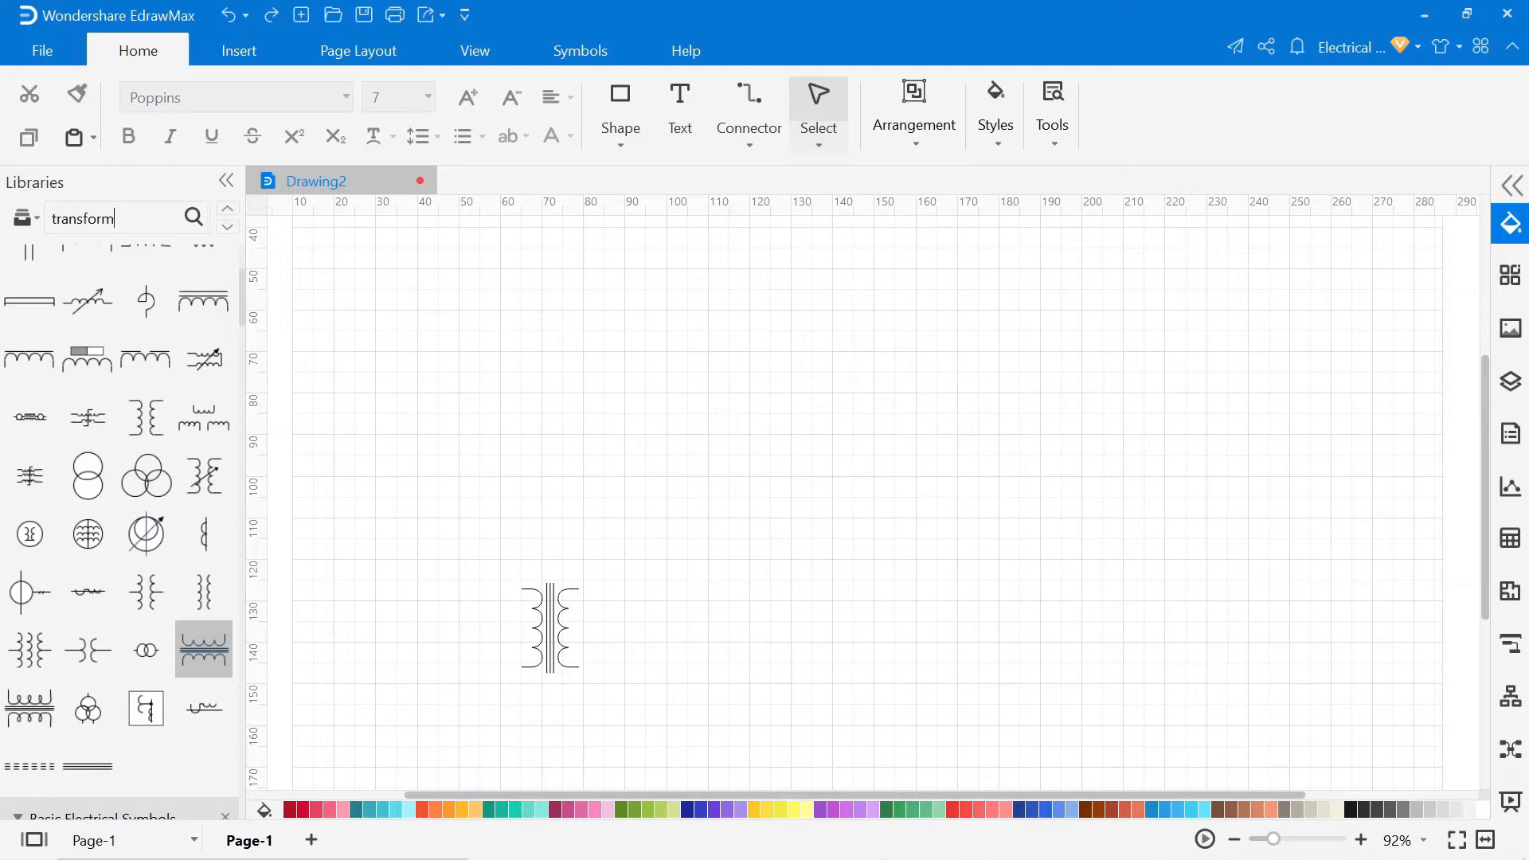
text(source)
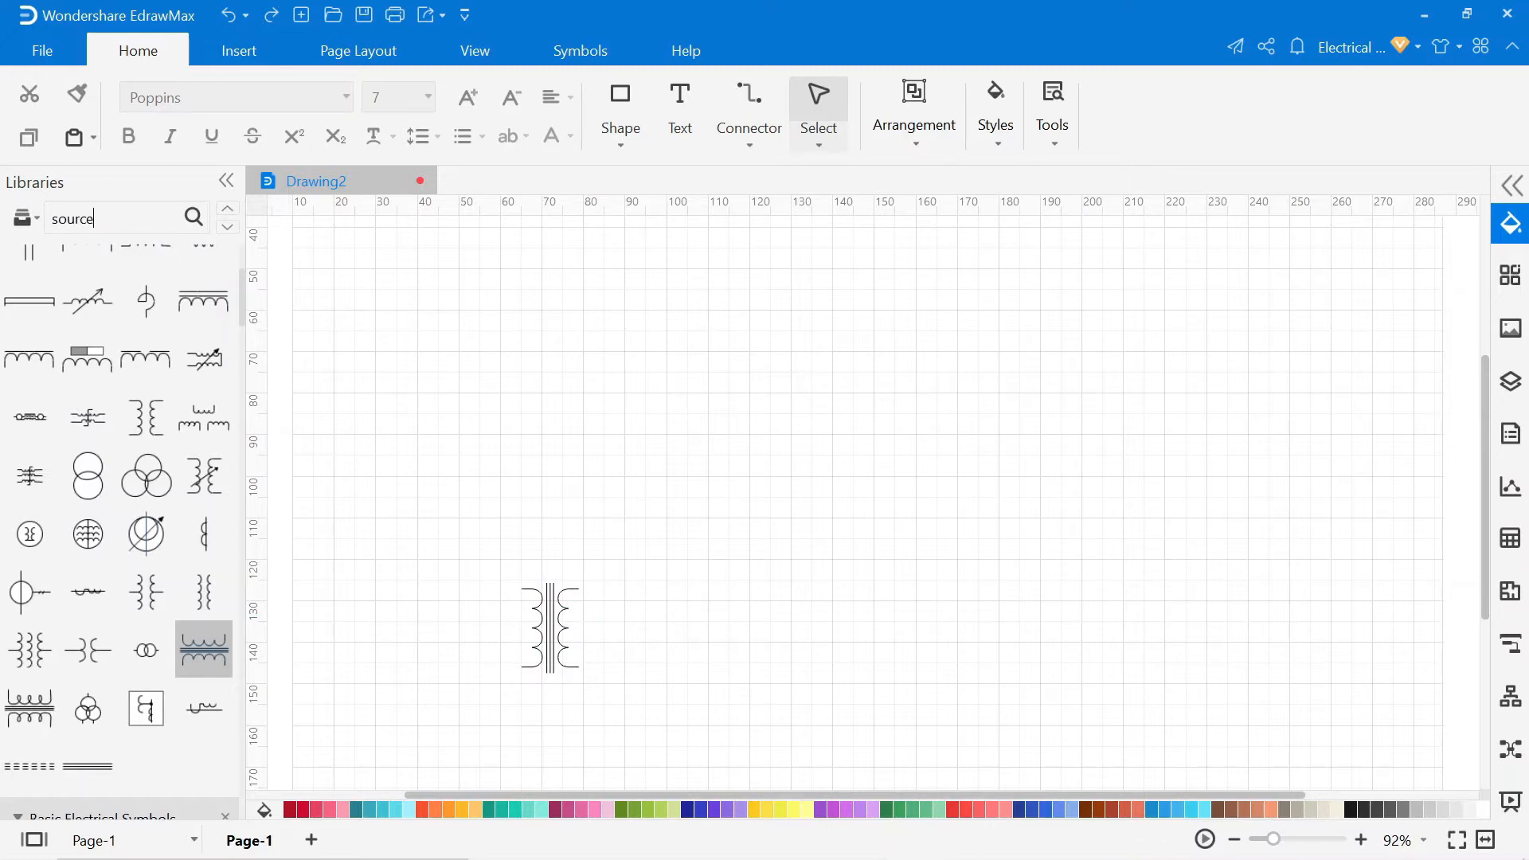
click(193, 218)
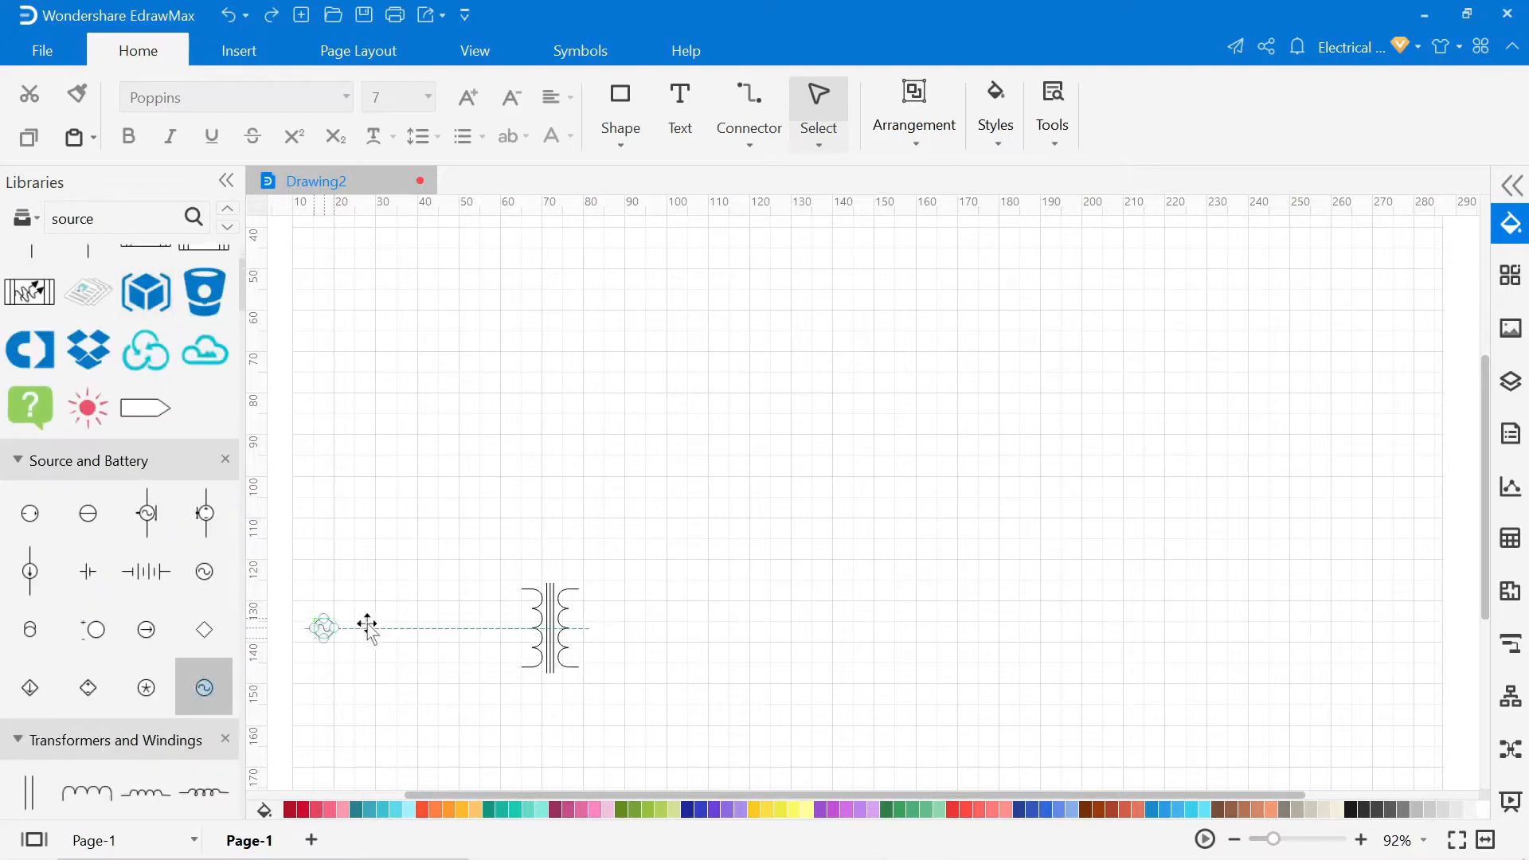
drag(322, 628, 396, 640)
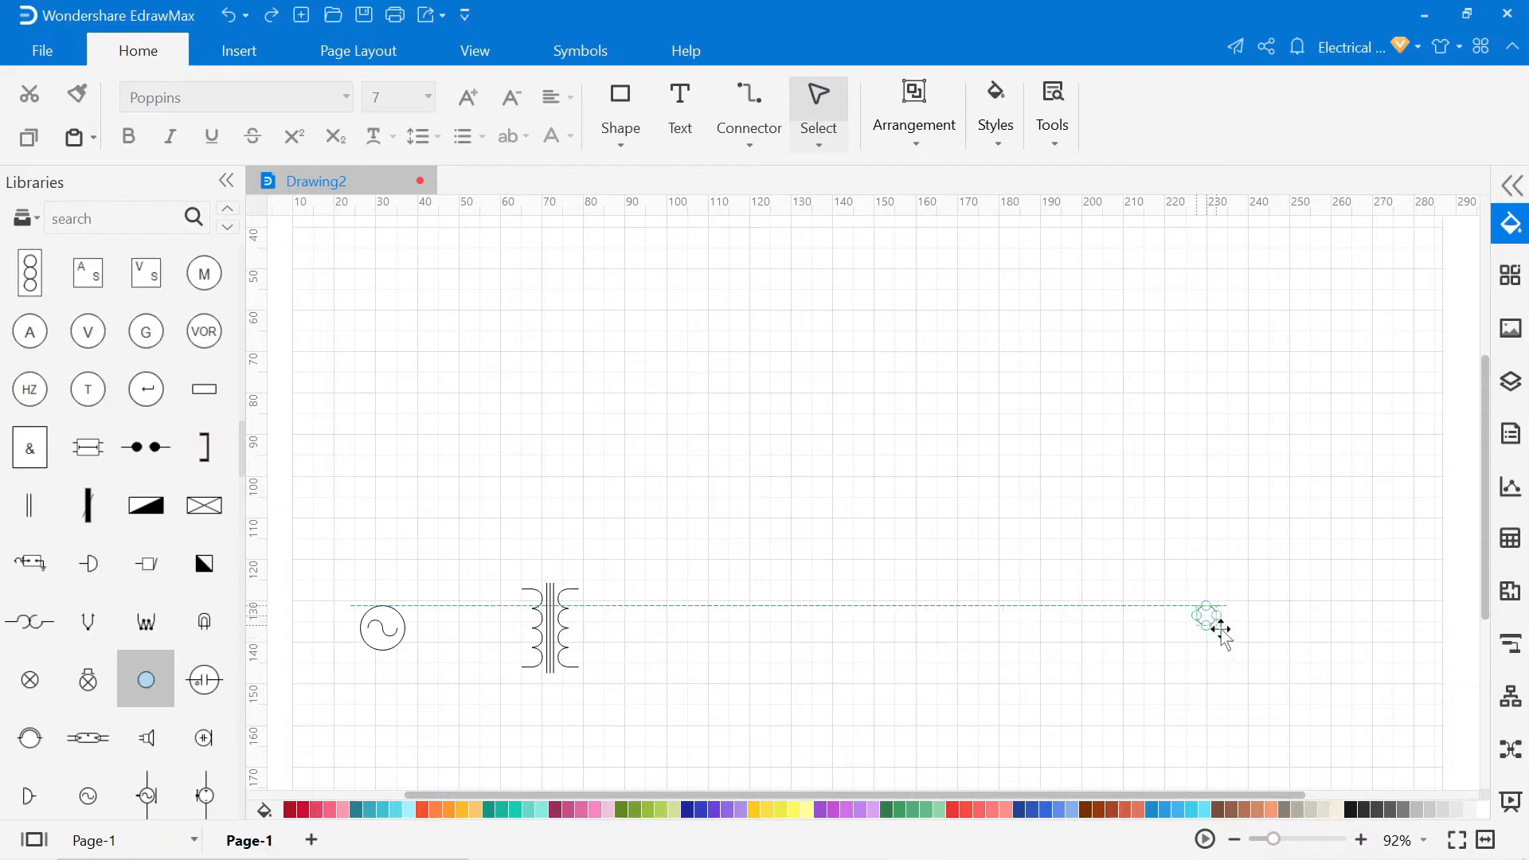
Add winding, switch and lamp symbols around the transformer, switch at upper left.
text(windings)
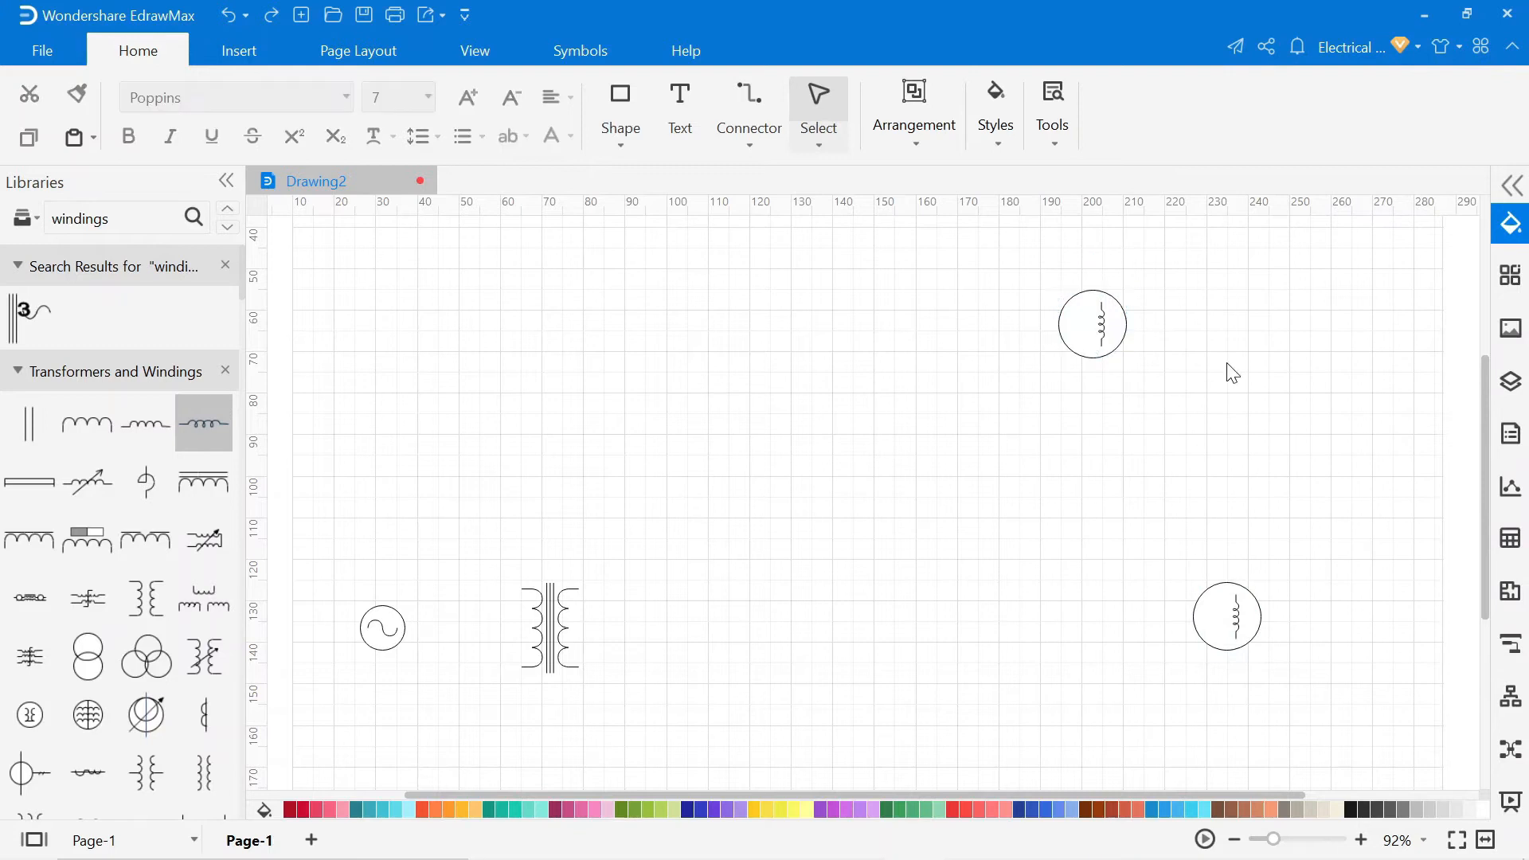
text(switch)
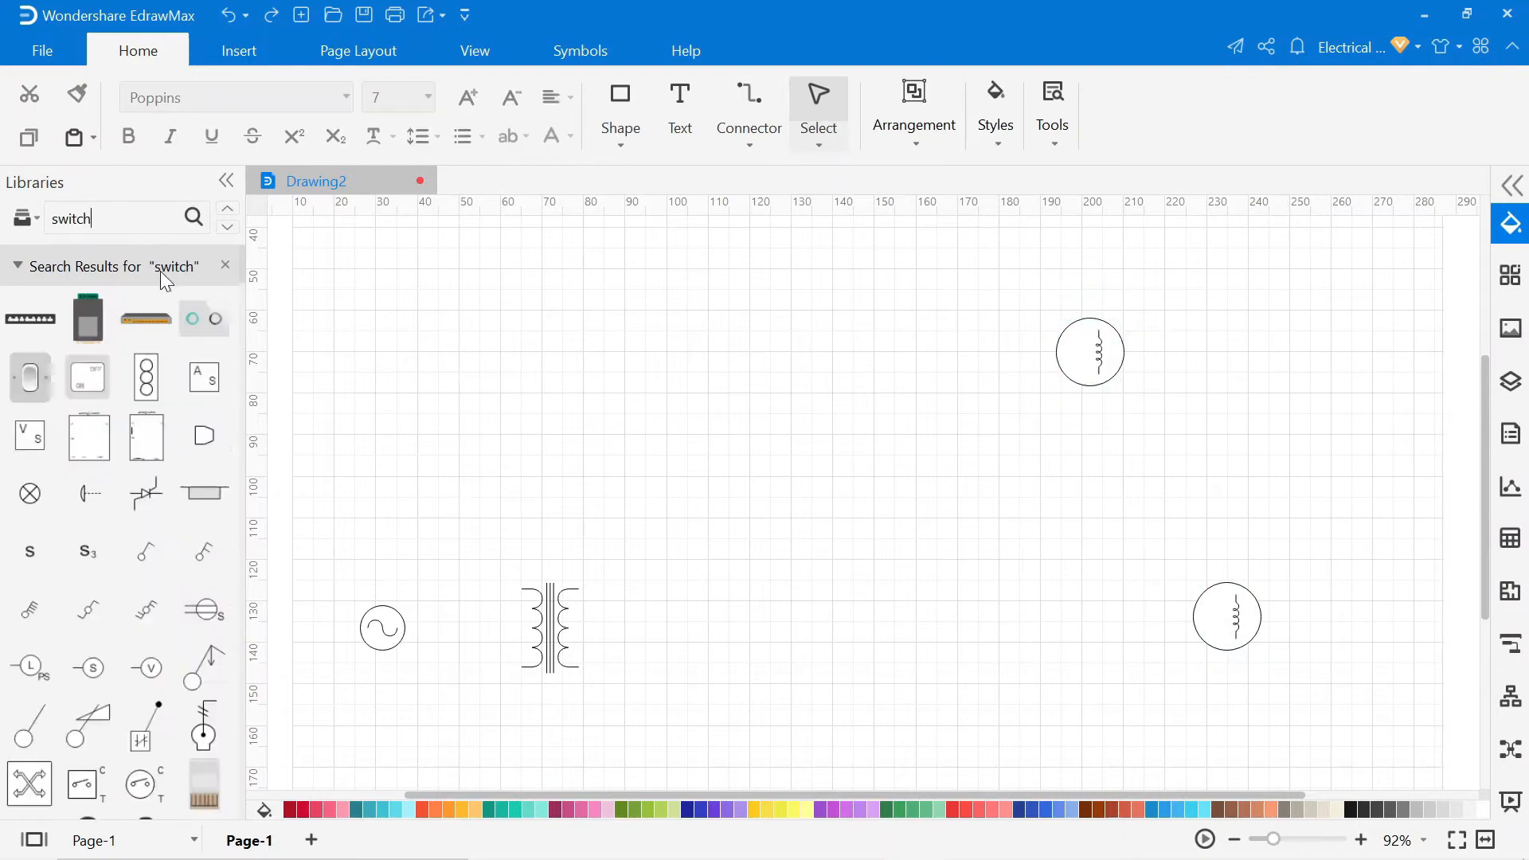
drag(29, 378, 467, 334)
text(bulb)
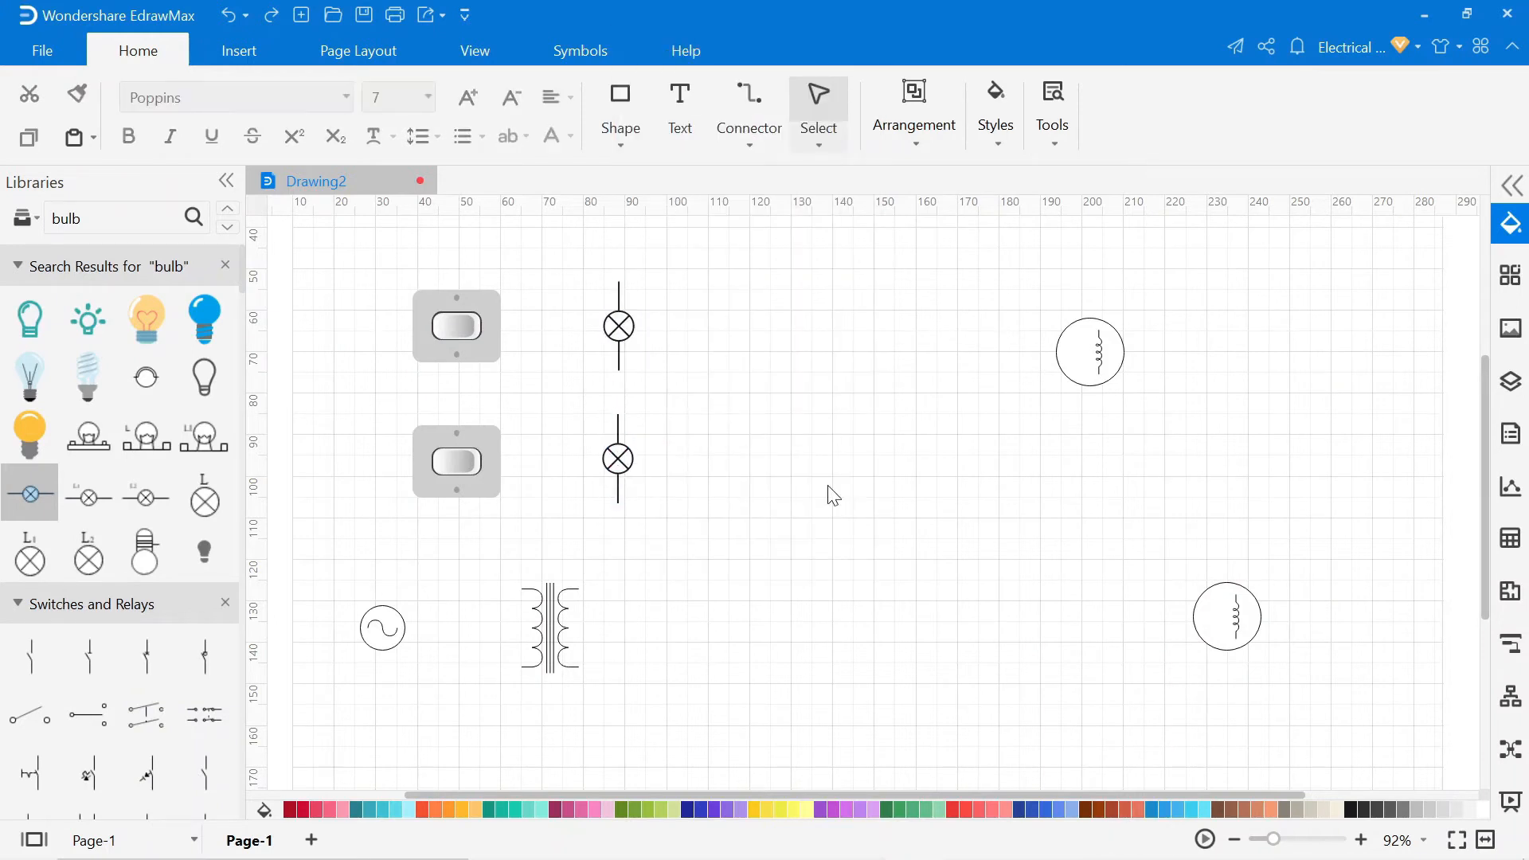
mouse_move(980, 585)
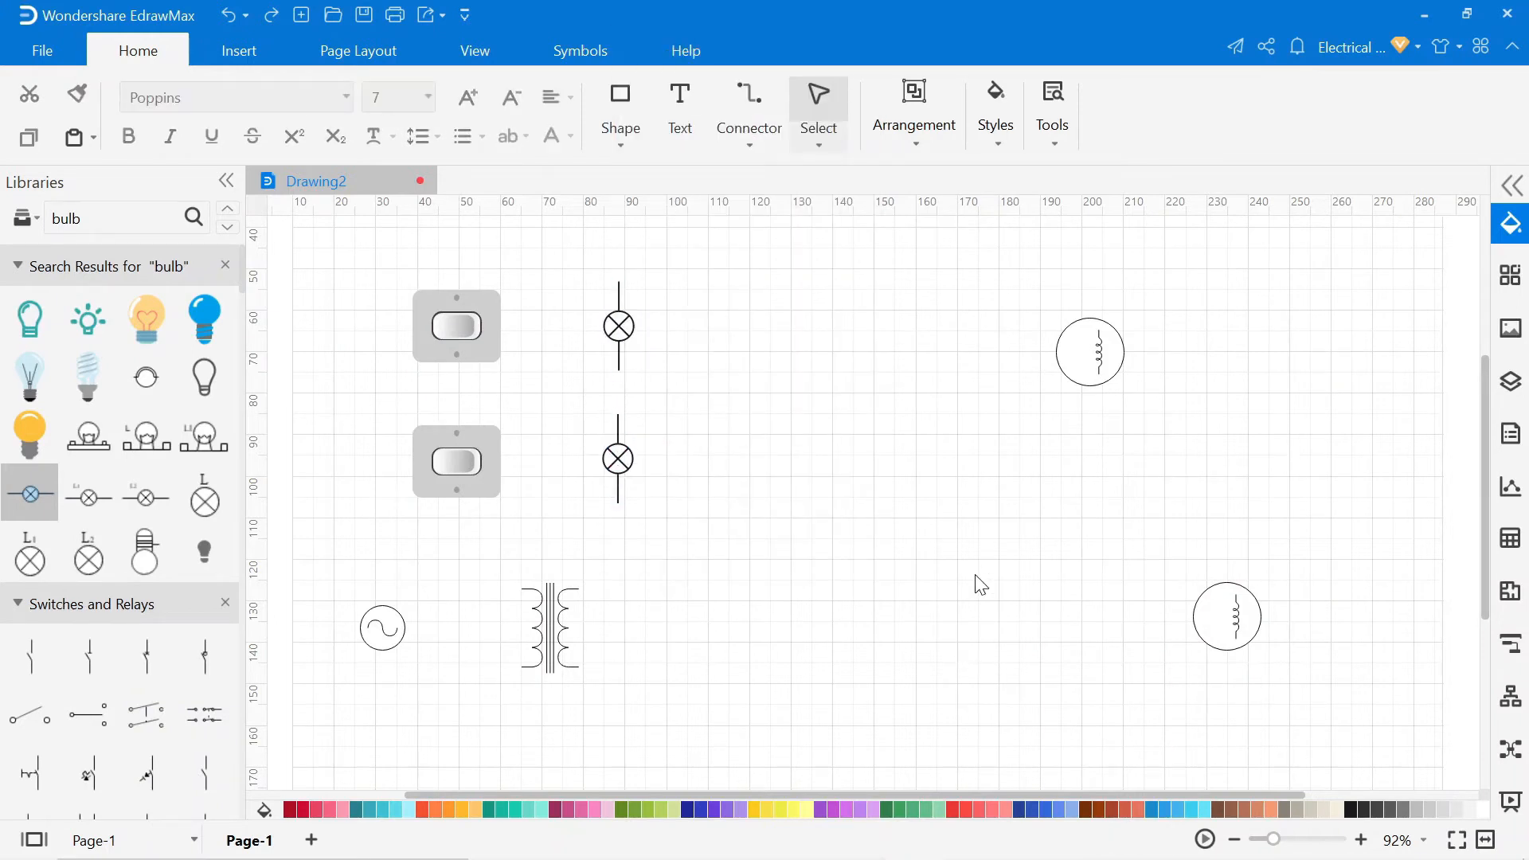
click(749, 152)
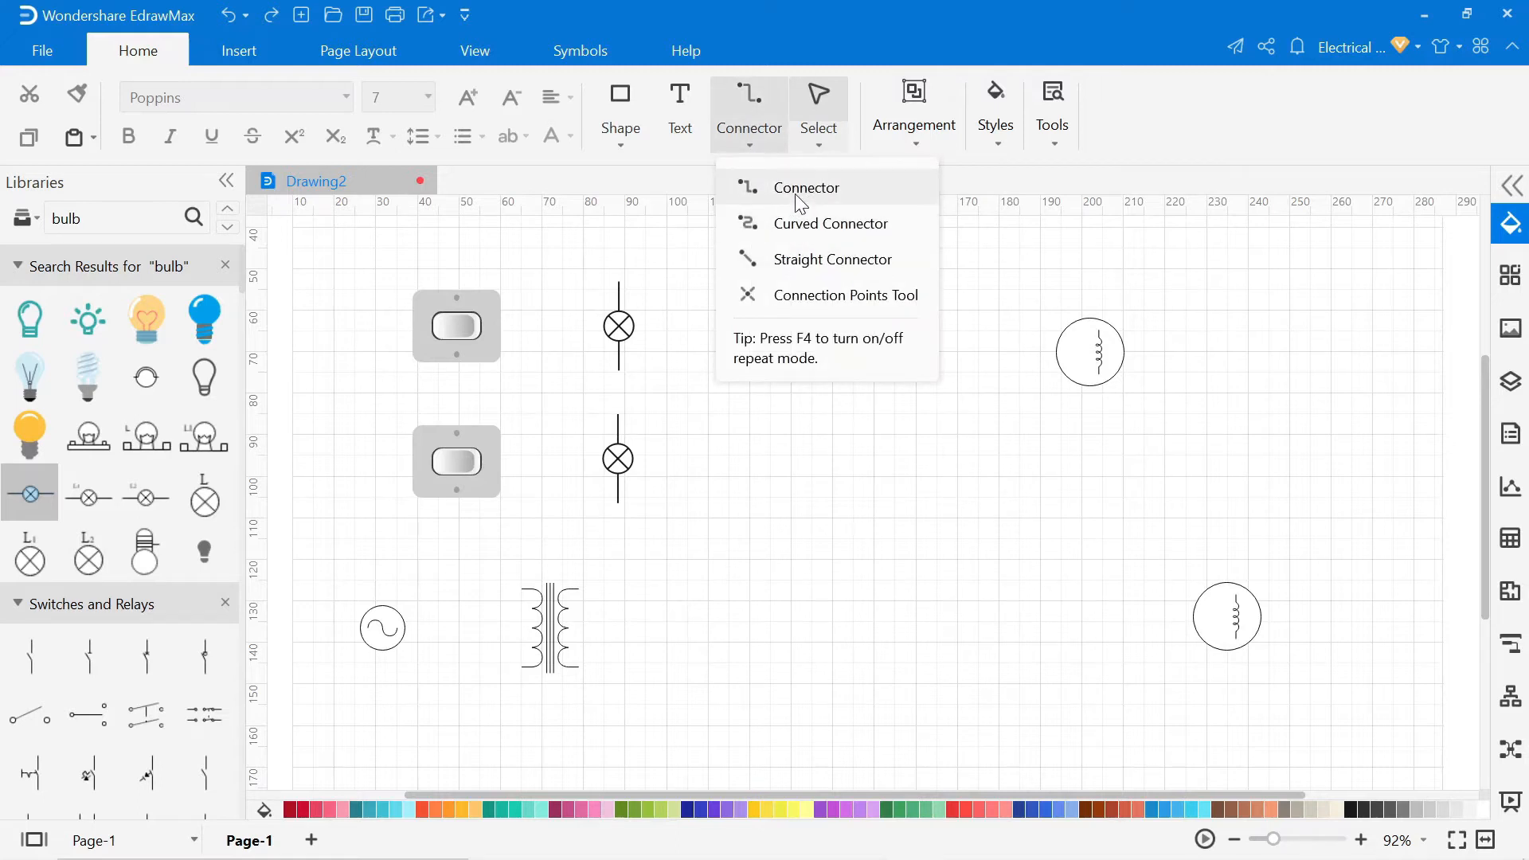
Use right-angled connectors and set the default line colour to red in Options.
click(806, 188)
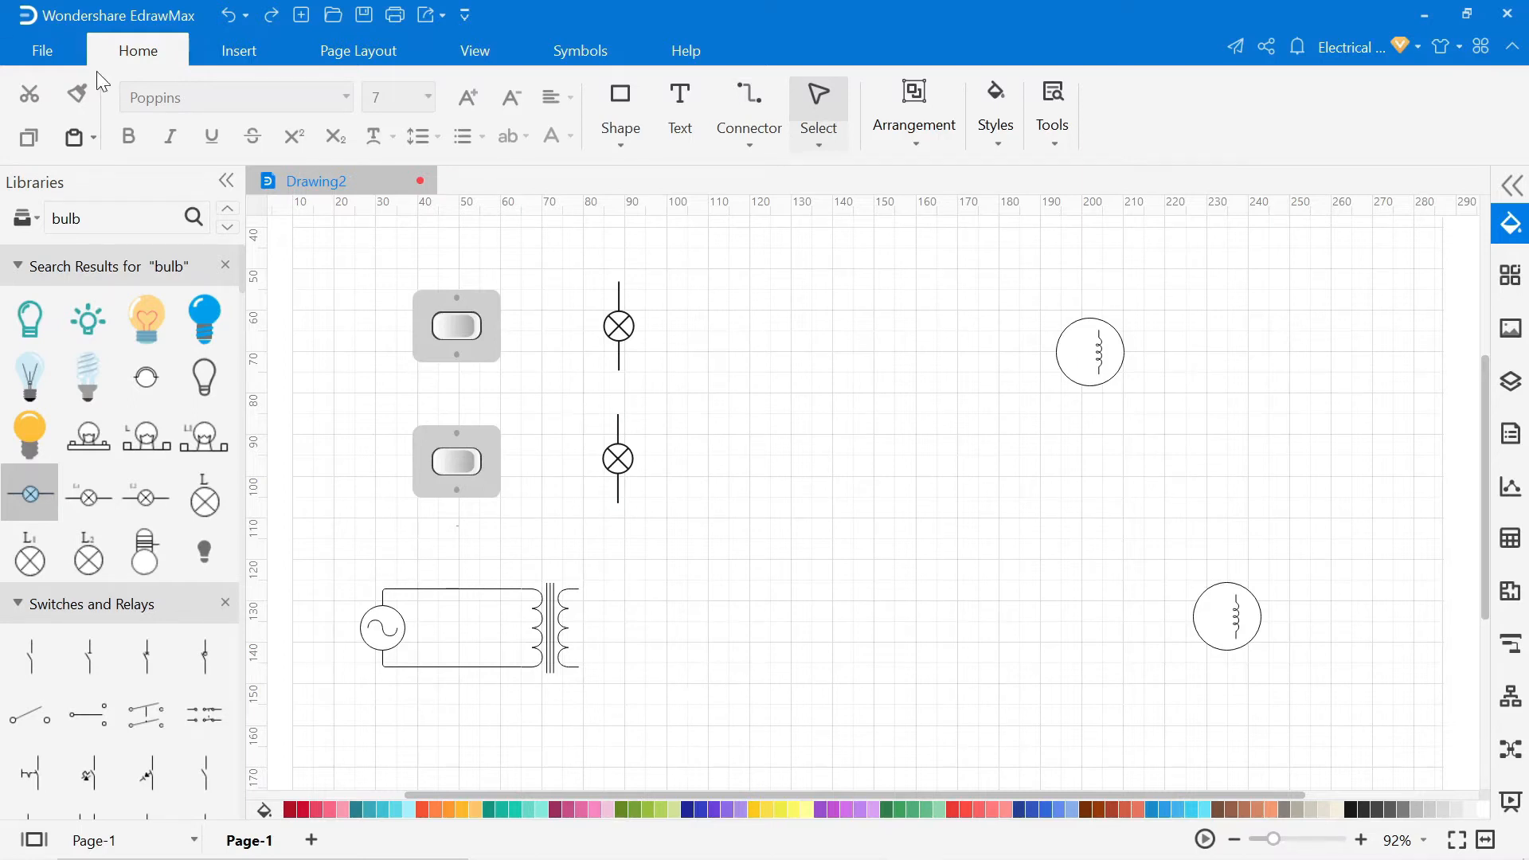
click(41, 51)
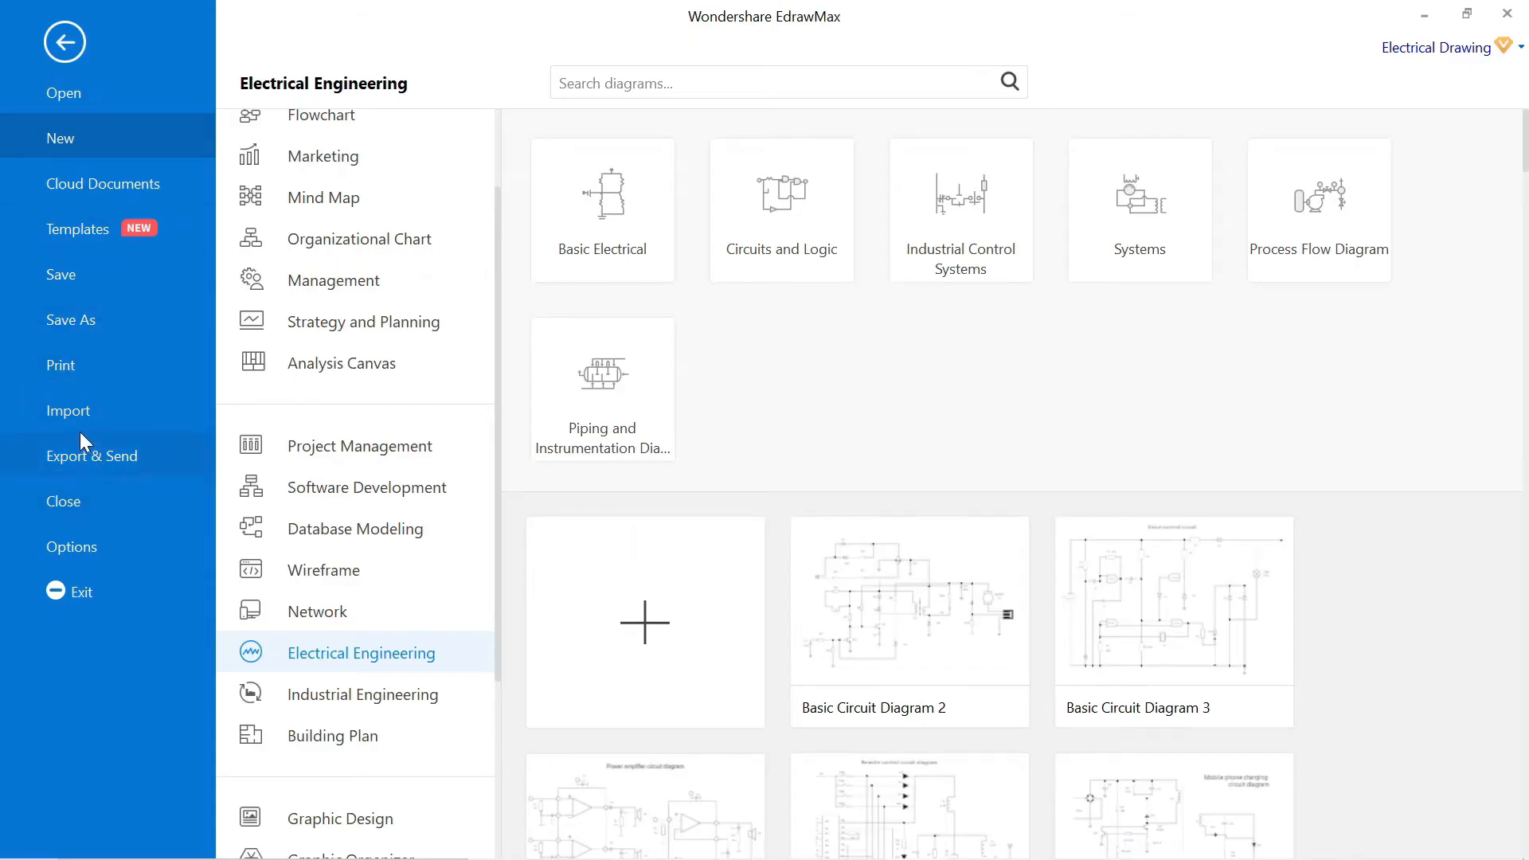
click(71, 547)
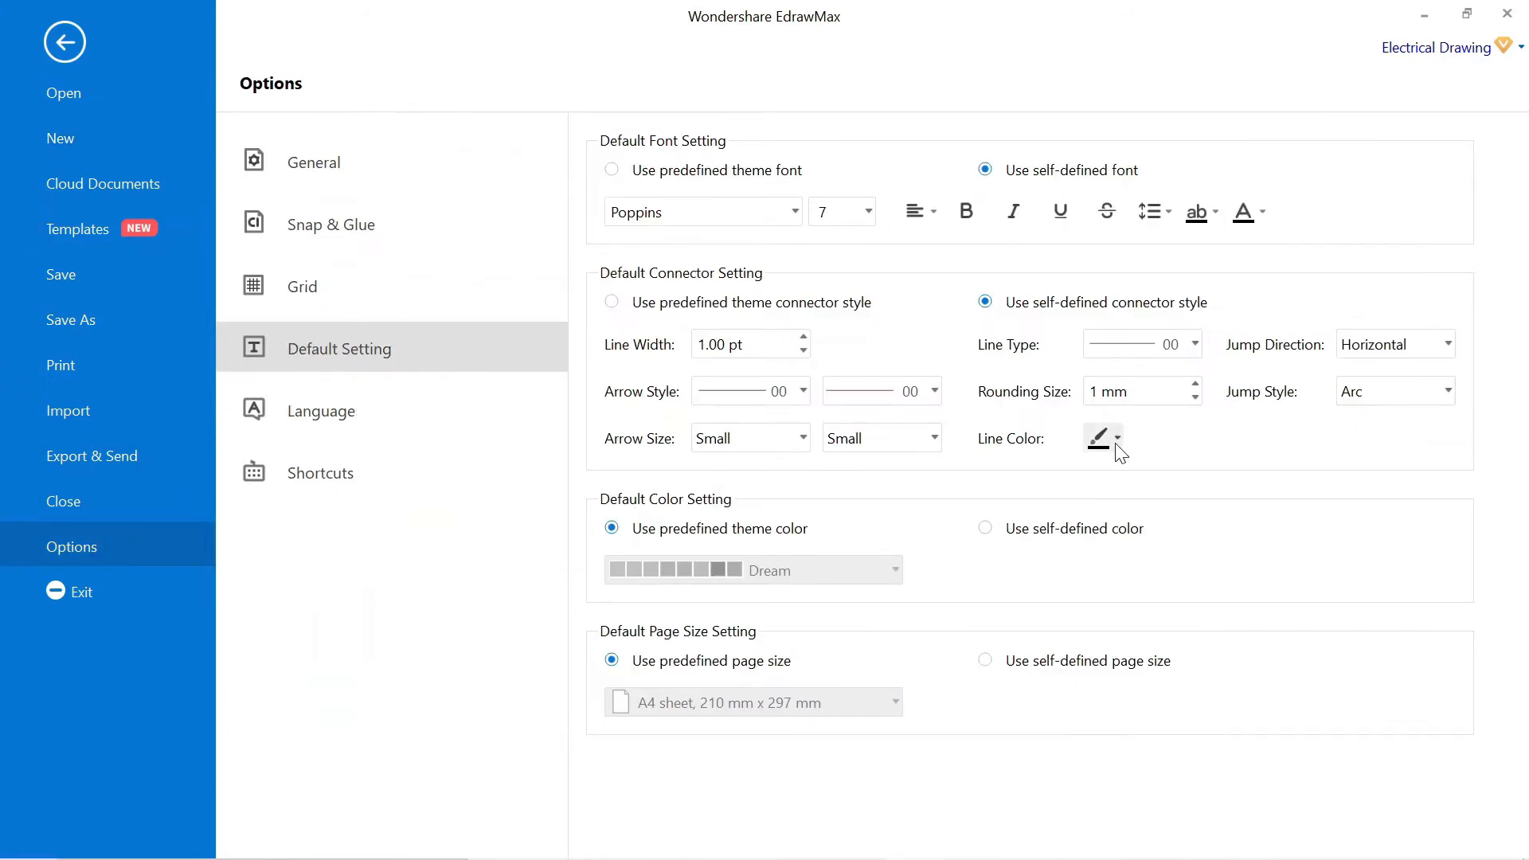
click(63, 42)
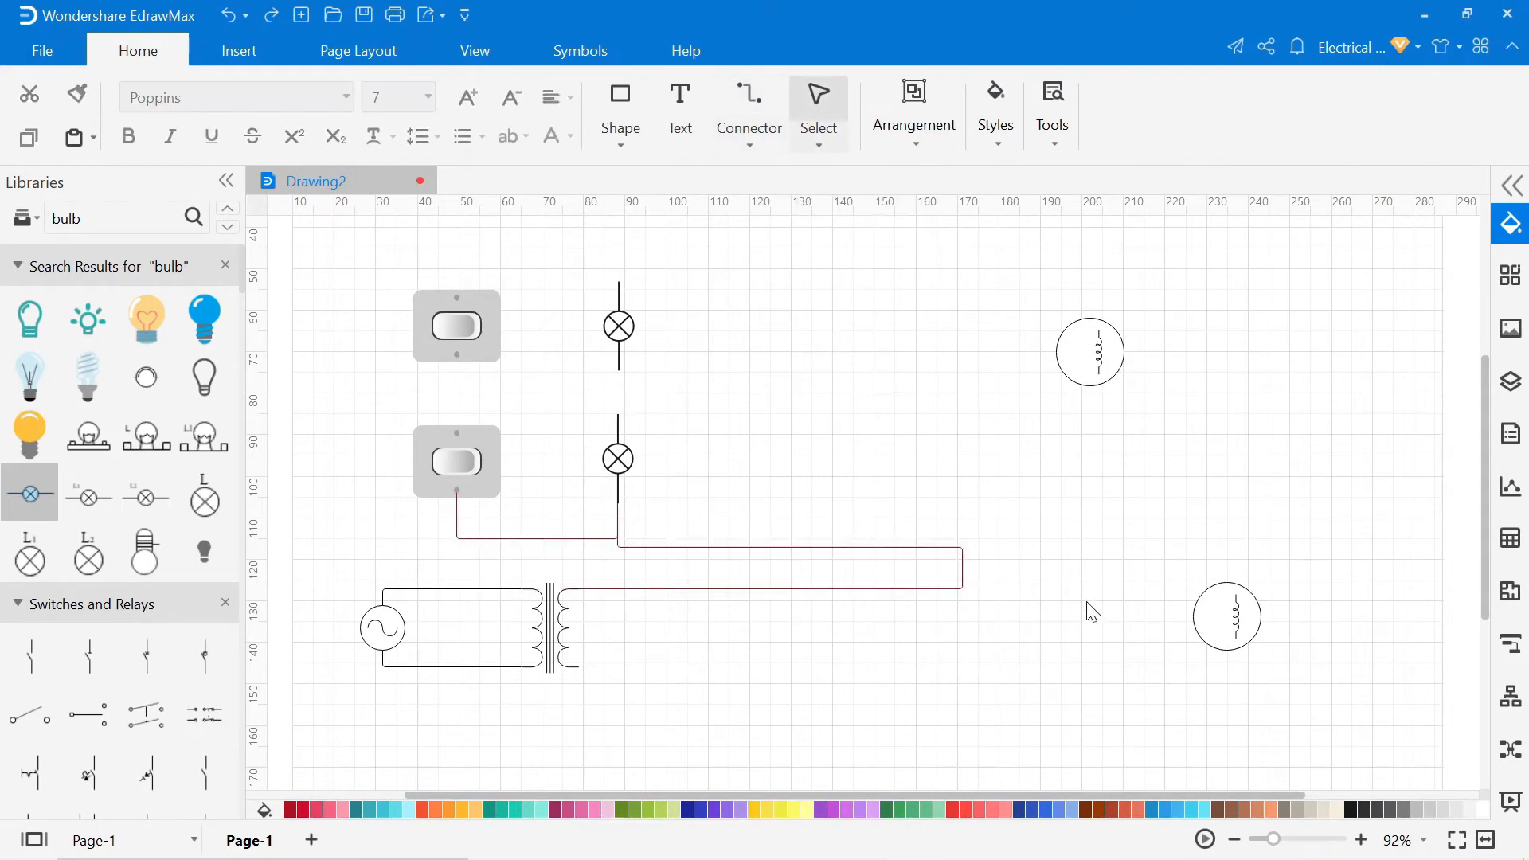
Wire the lower switch to the lower lamp and adjust the default wire colour again.
click(748, 145)
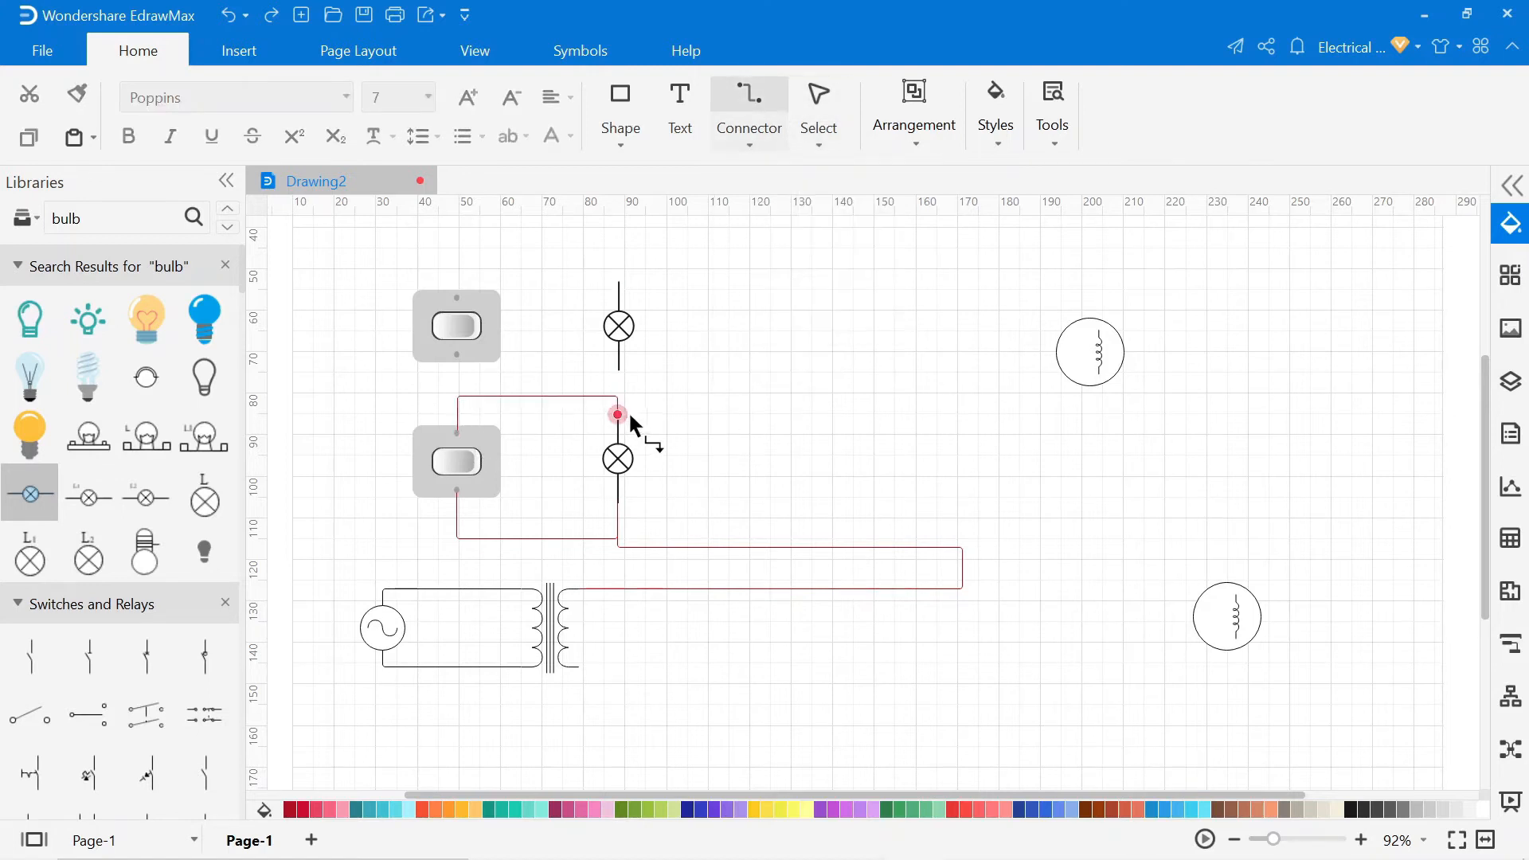
click(618, 414)
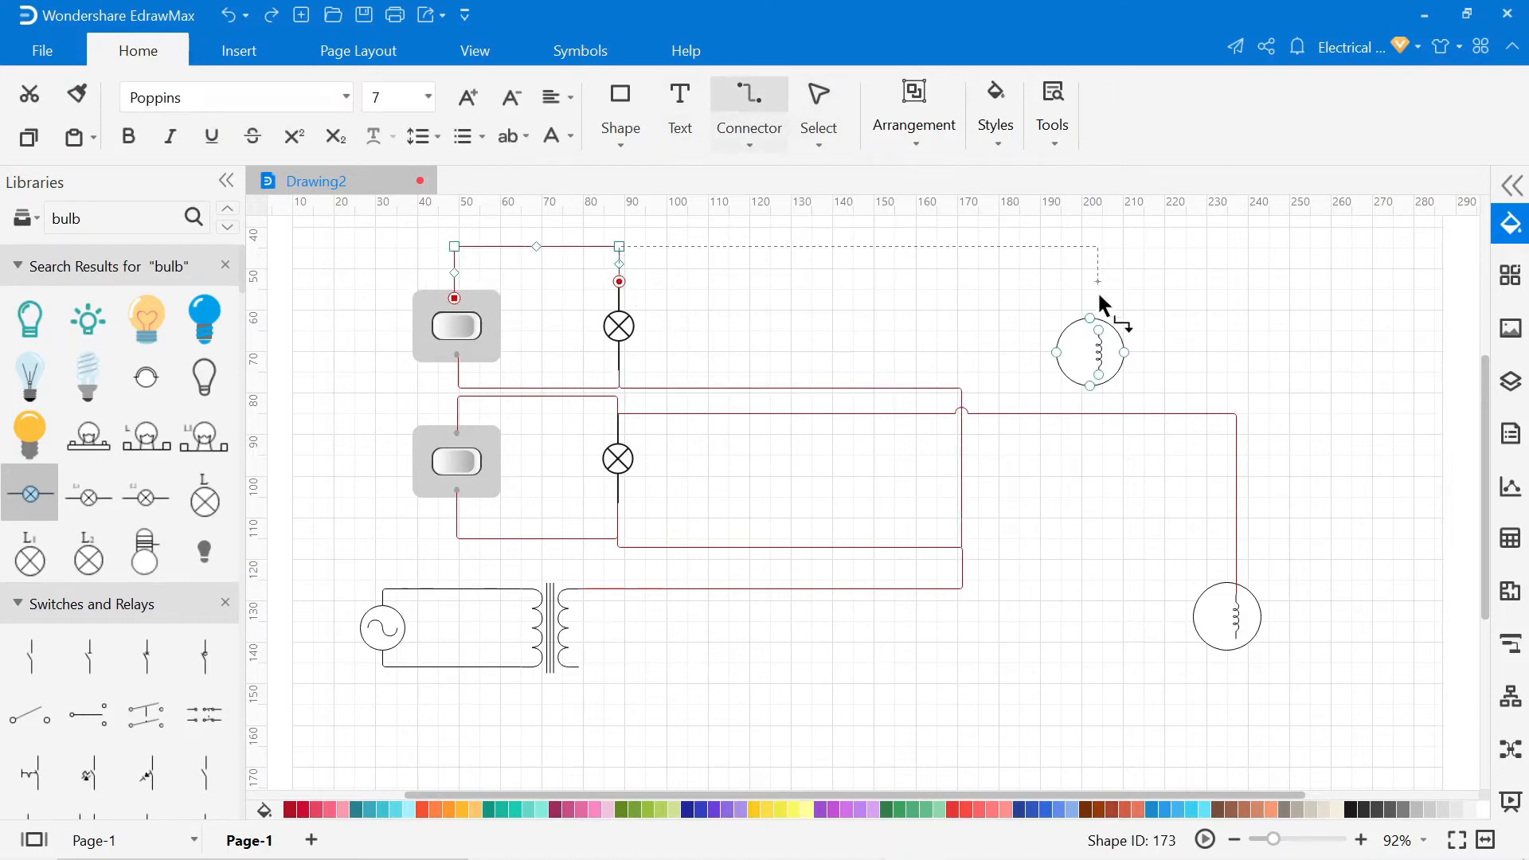
click(41, 51)
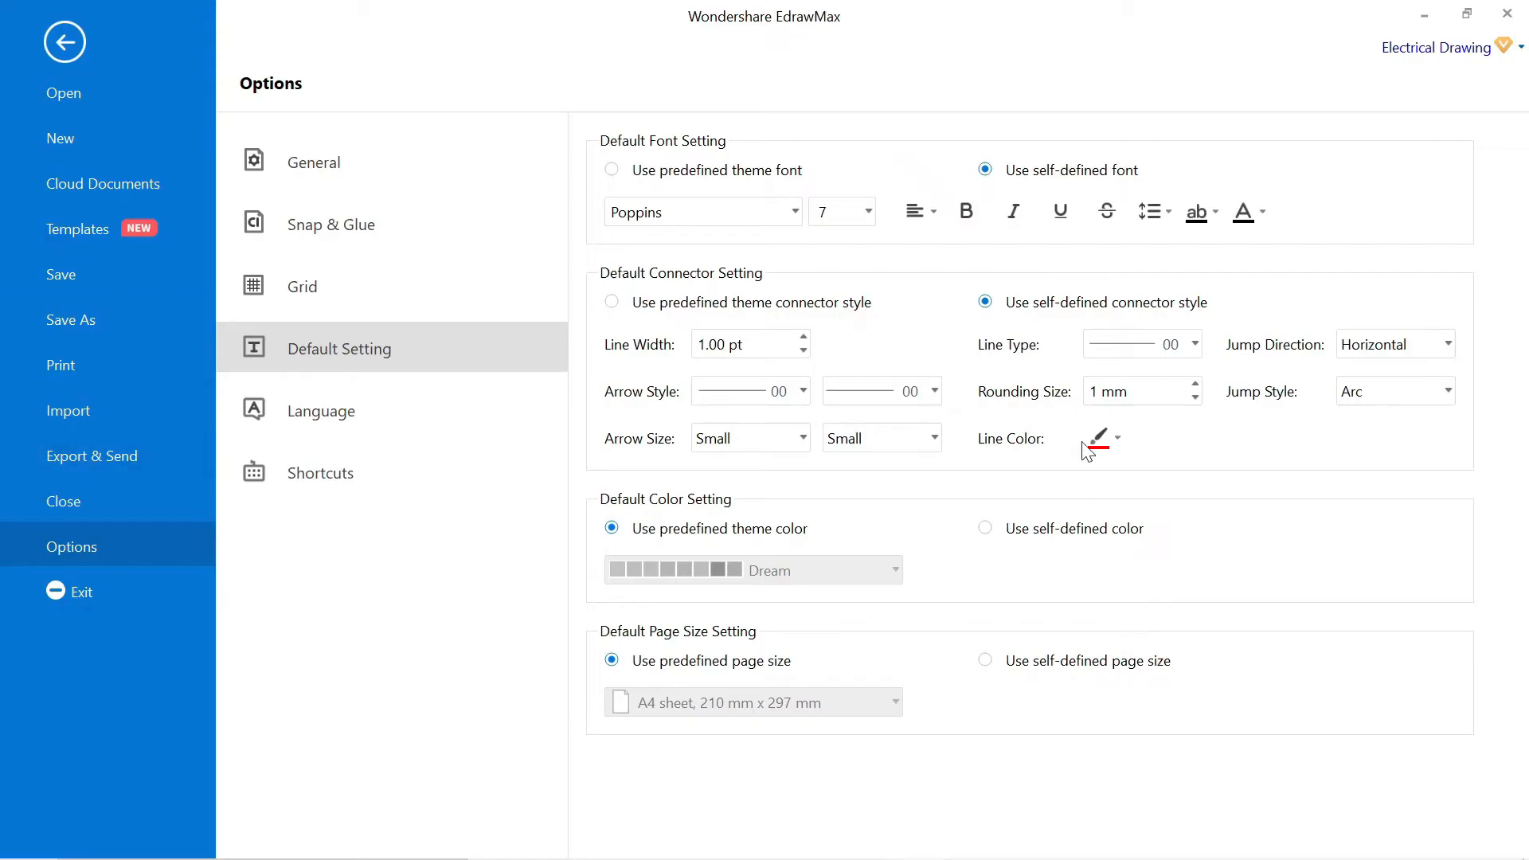
click(64, 41)
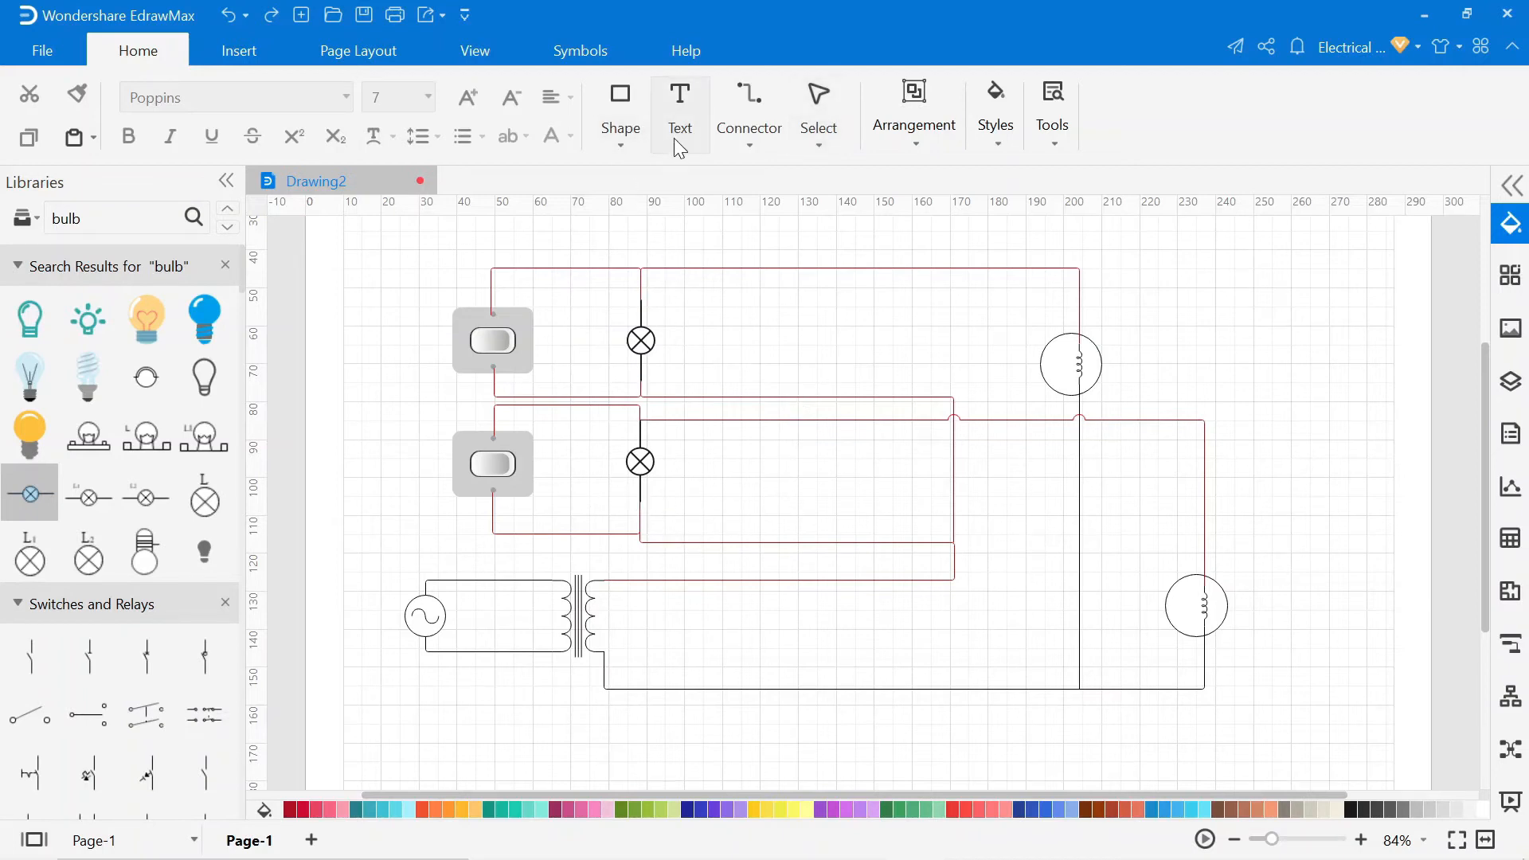
mouse_move(681, 102)
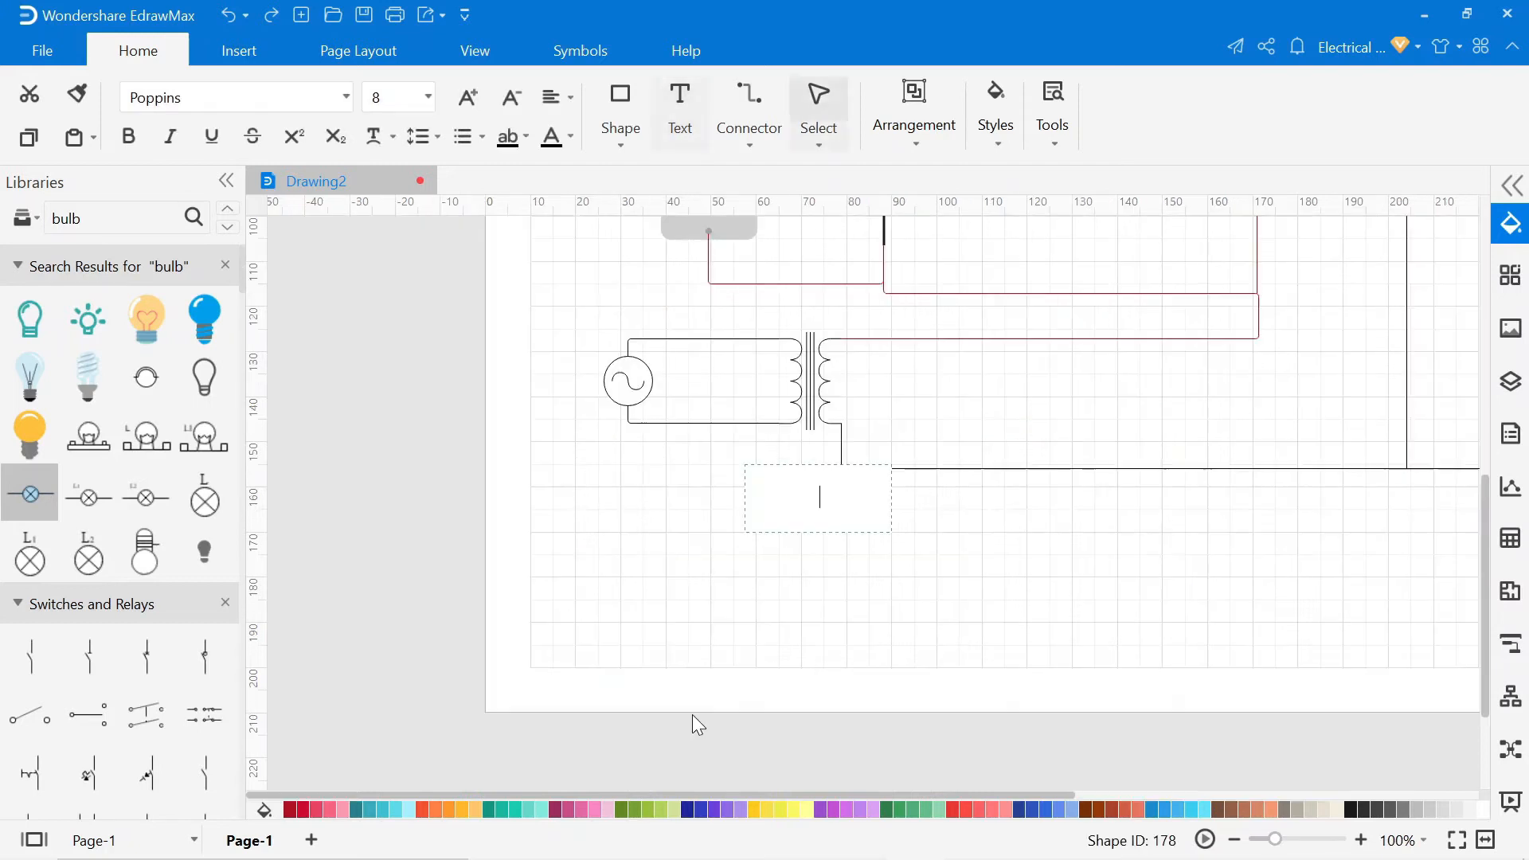
Label the transformer and add the 'SWITCH Indicator' text near the lamps.
text(Tran)
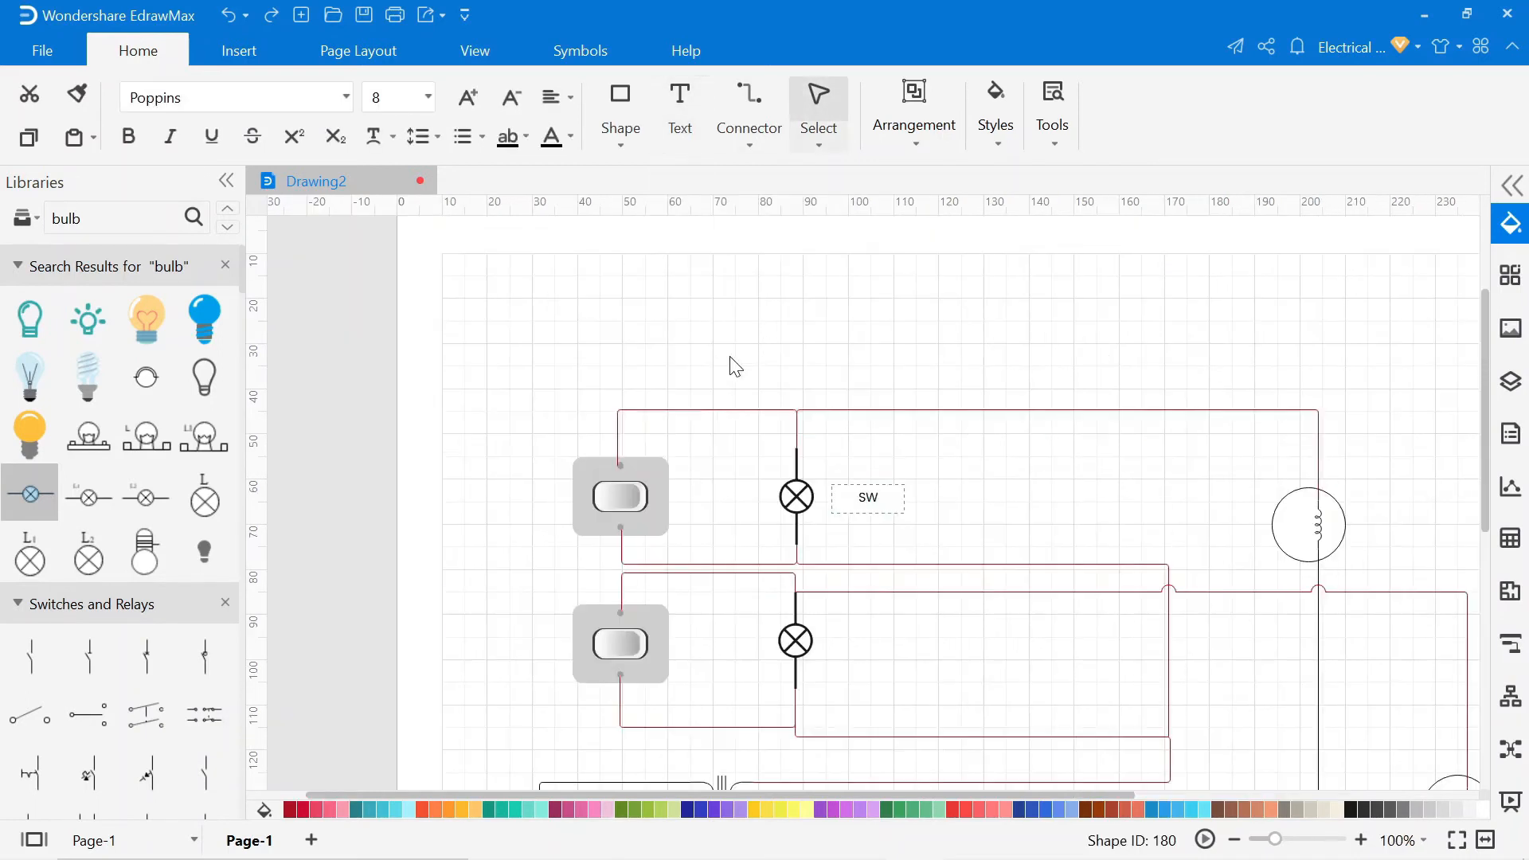
text(SWITCH Indicator)
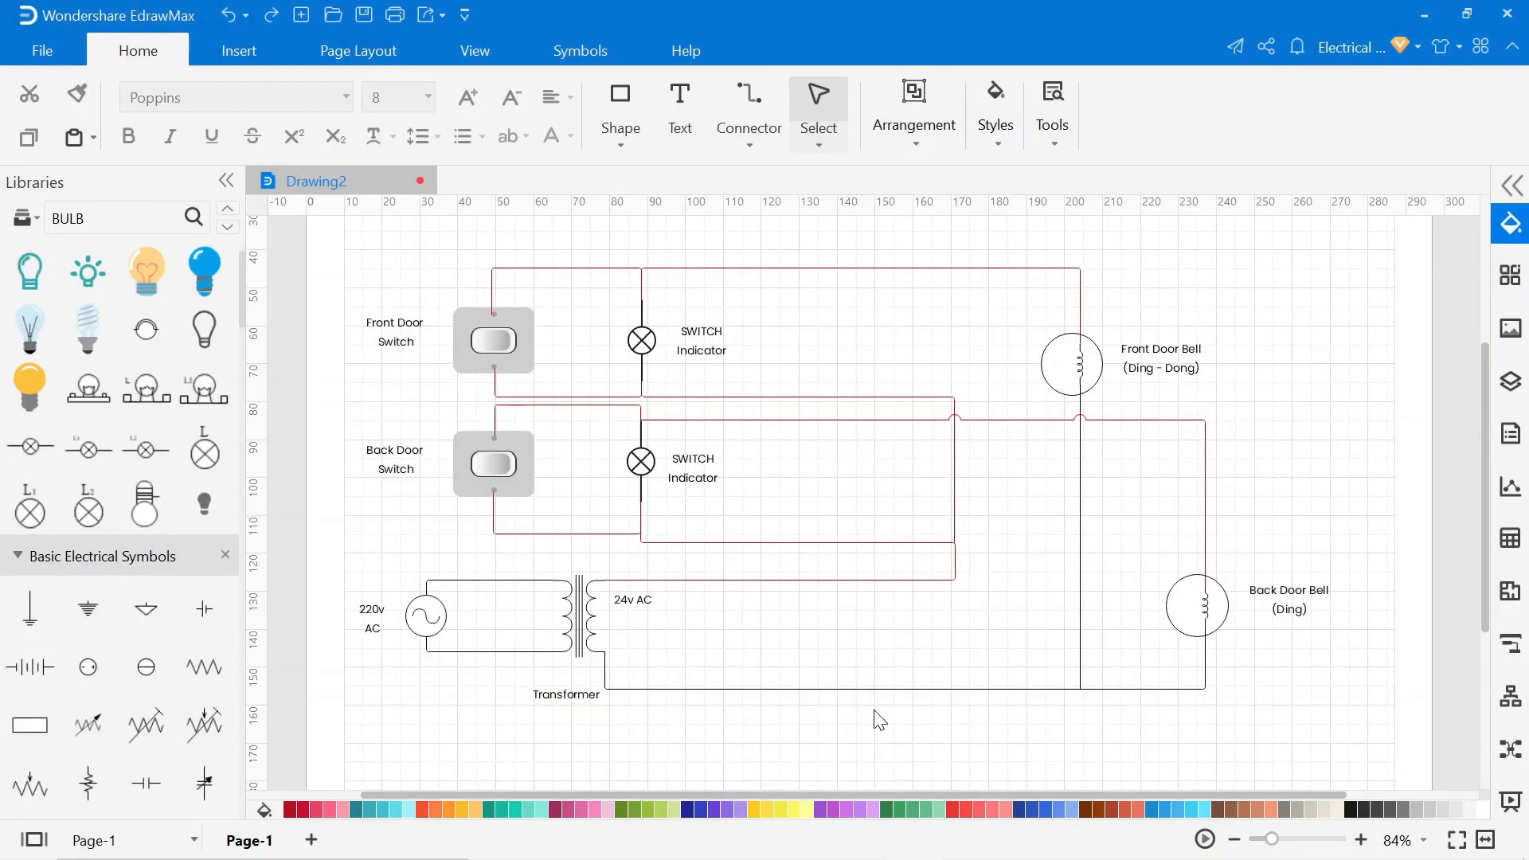
mouse_move(485, 67)
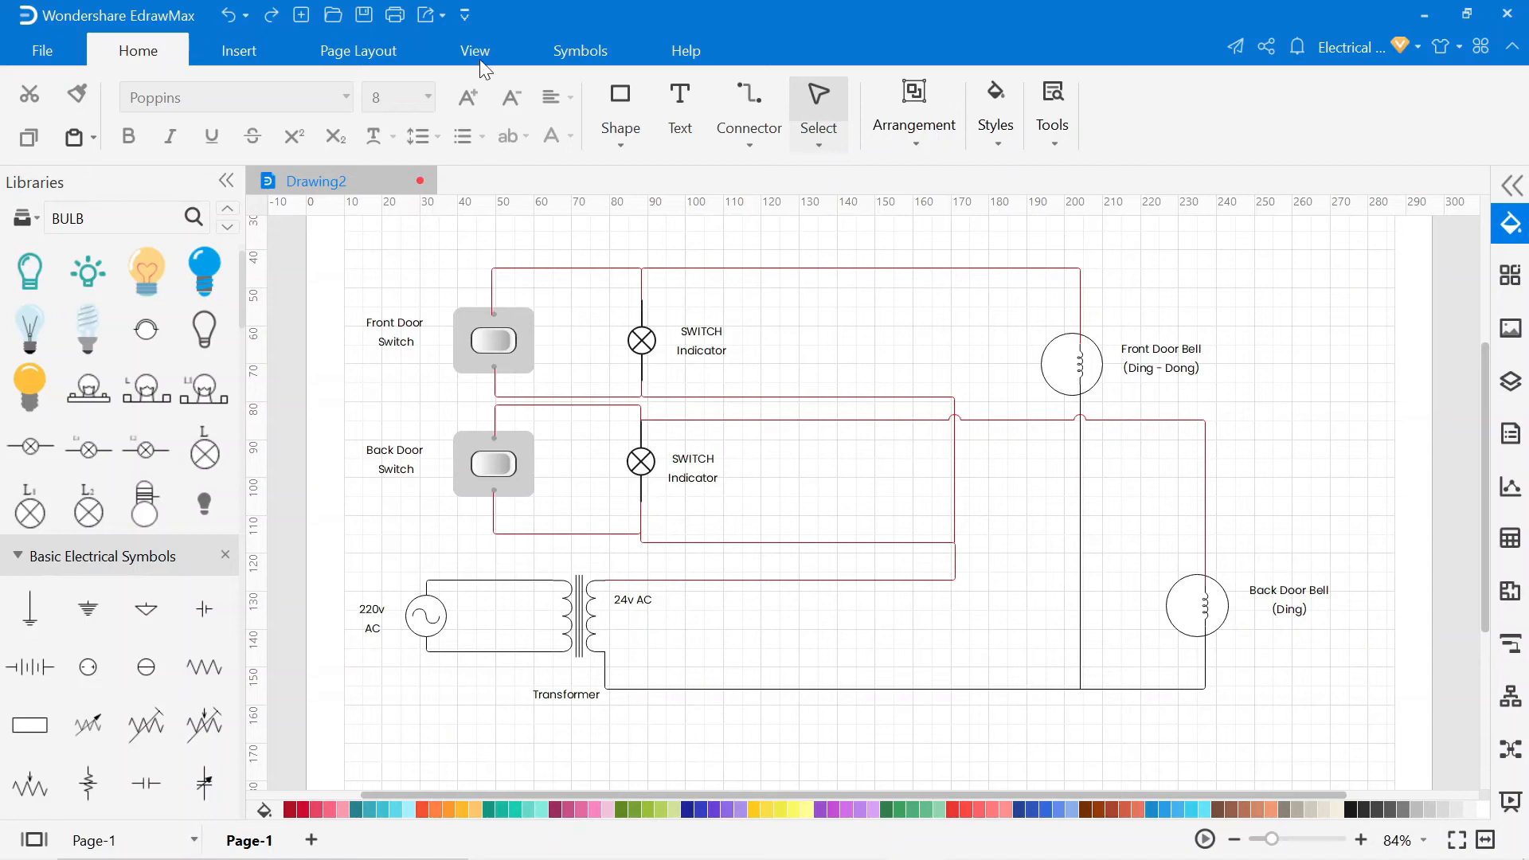
click(475, 51)
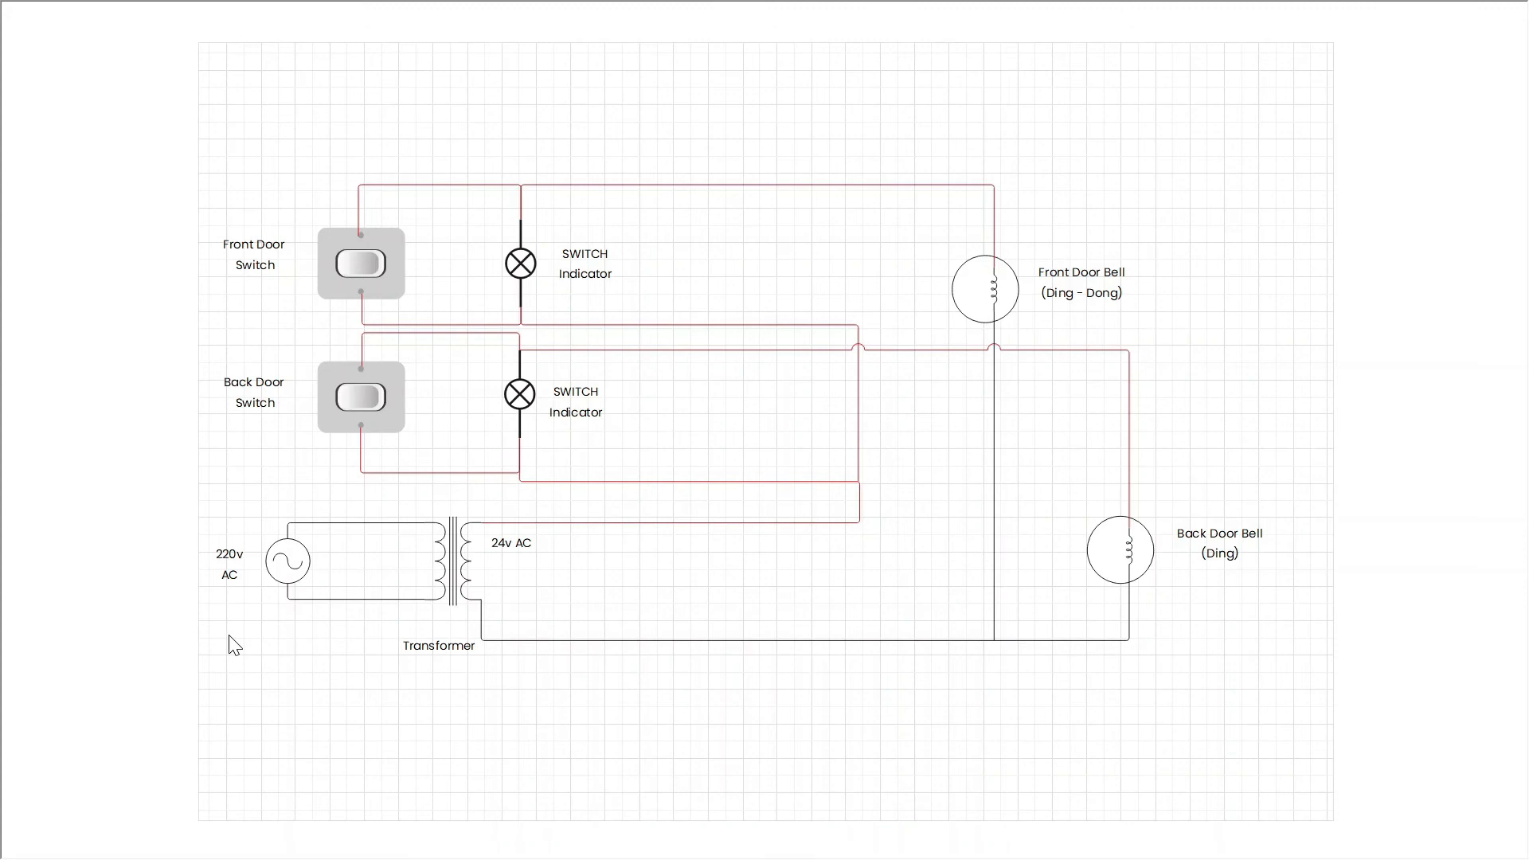
mouse_move(288, 562)
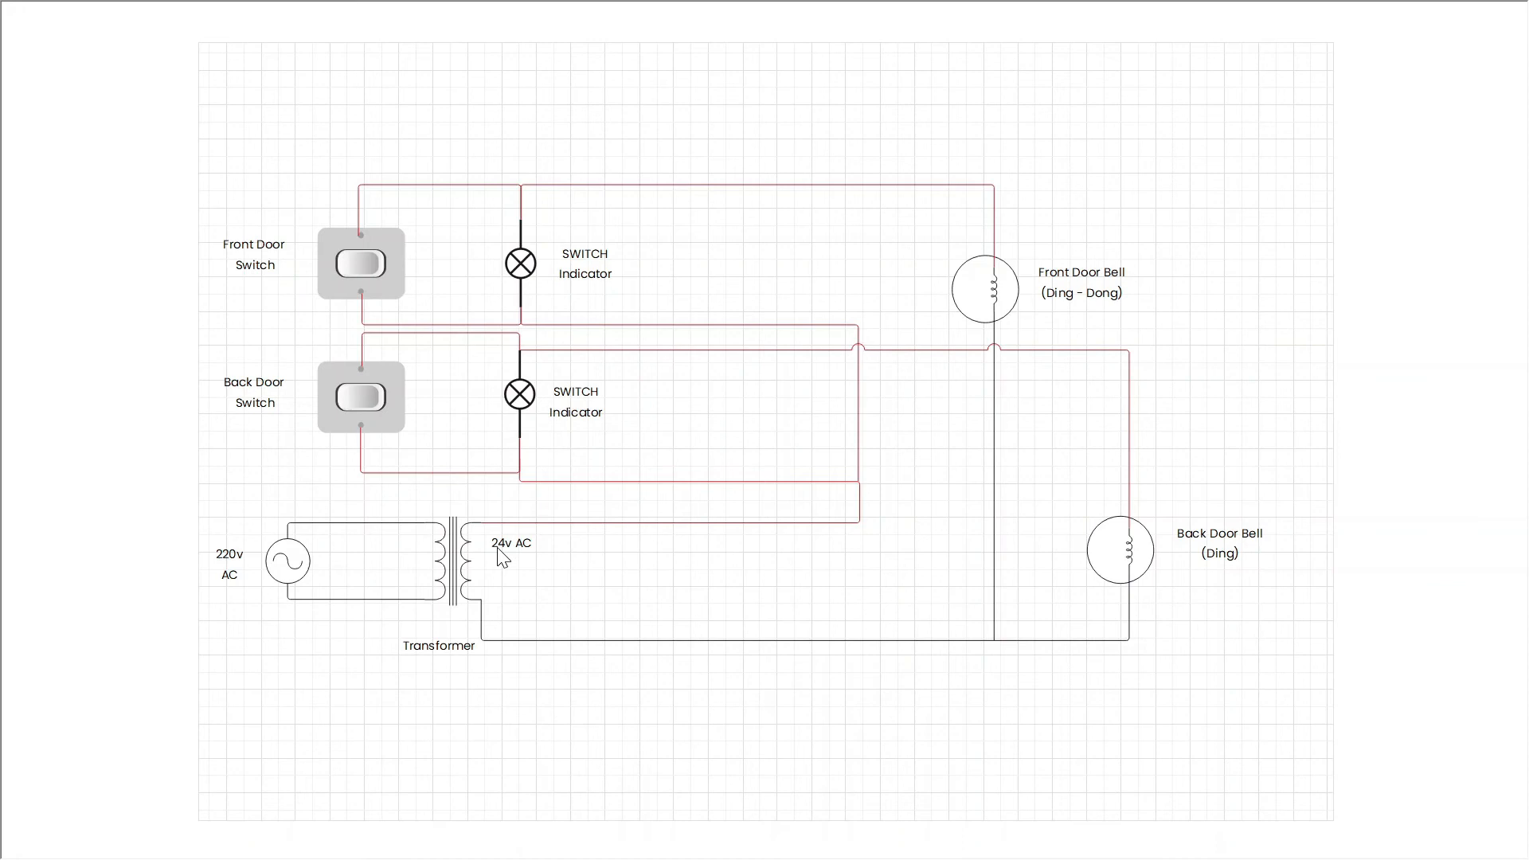
mouse_move(524, 555)
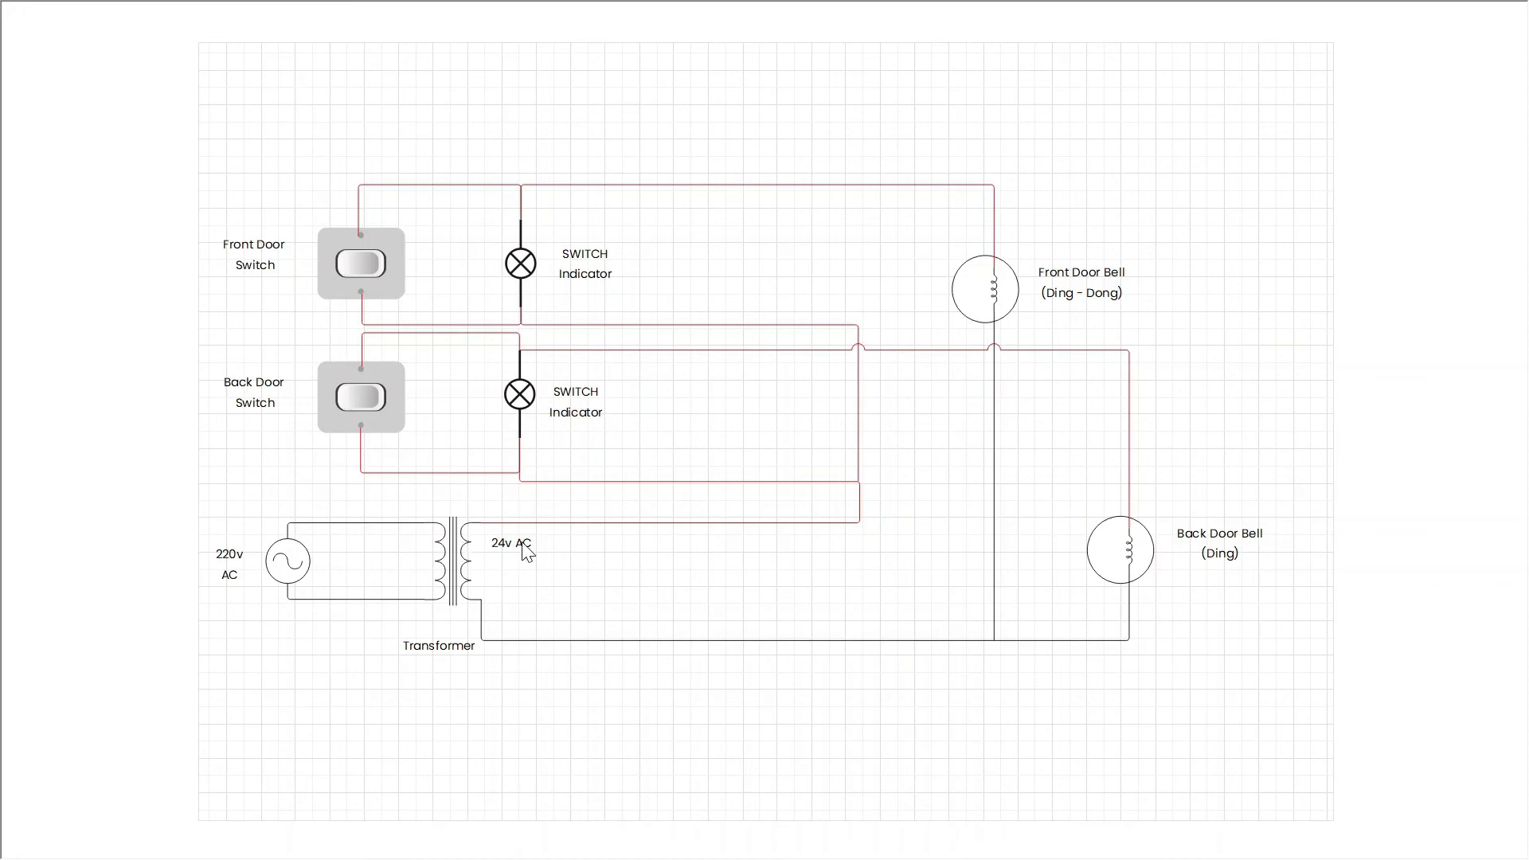
mouse_move(803, 536)
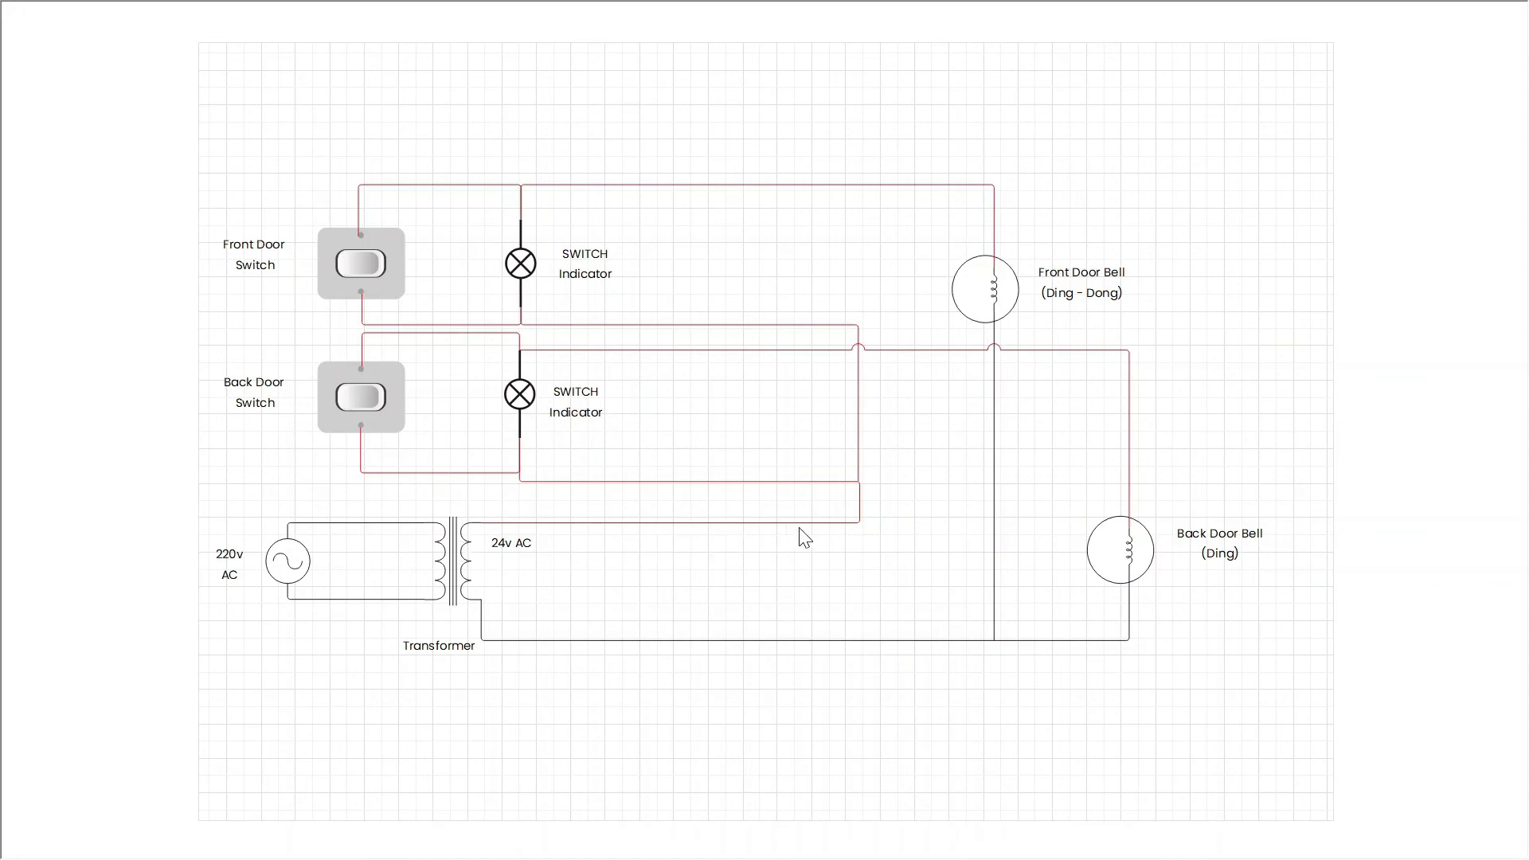
mouse_move(502, 389)
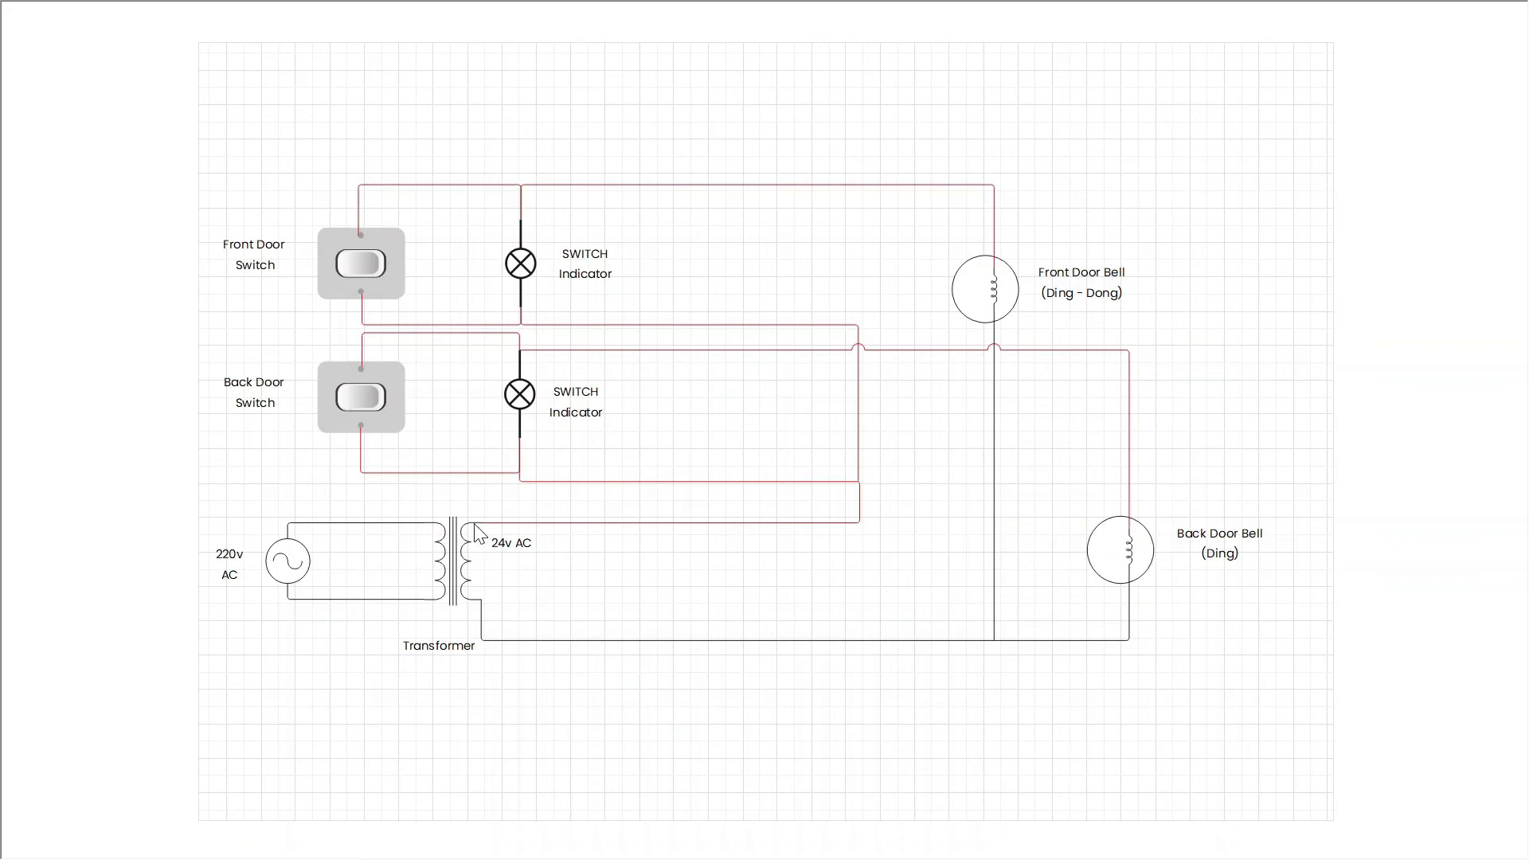
mouse_move(316, 298)
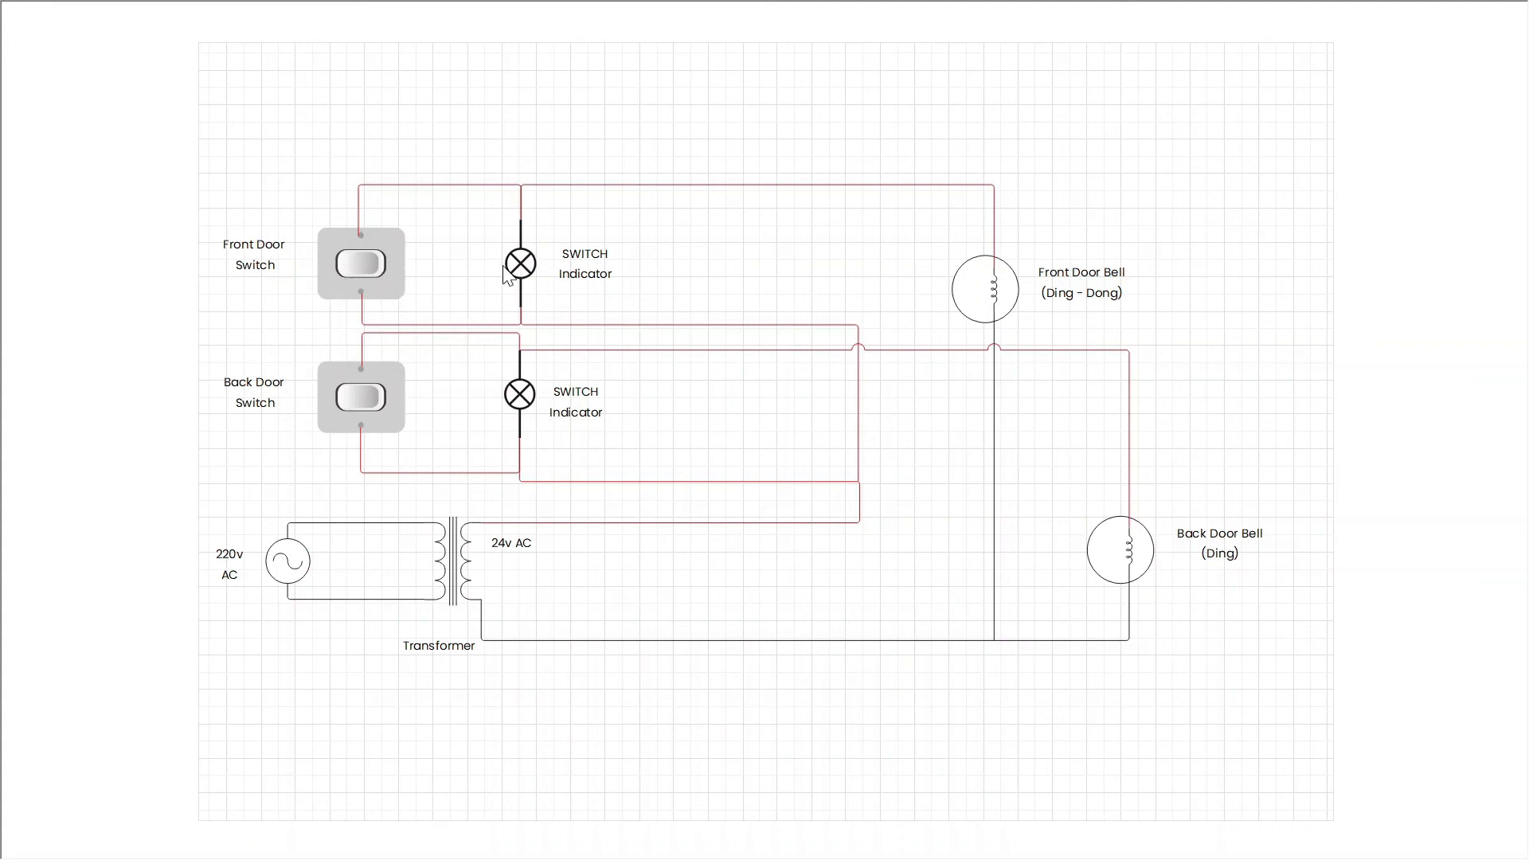
mouse_move(844, 161)
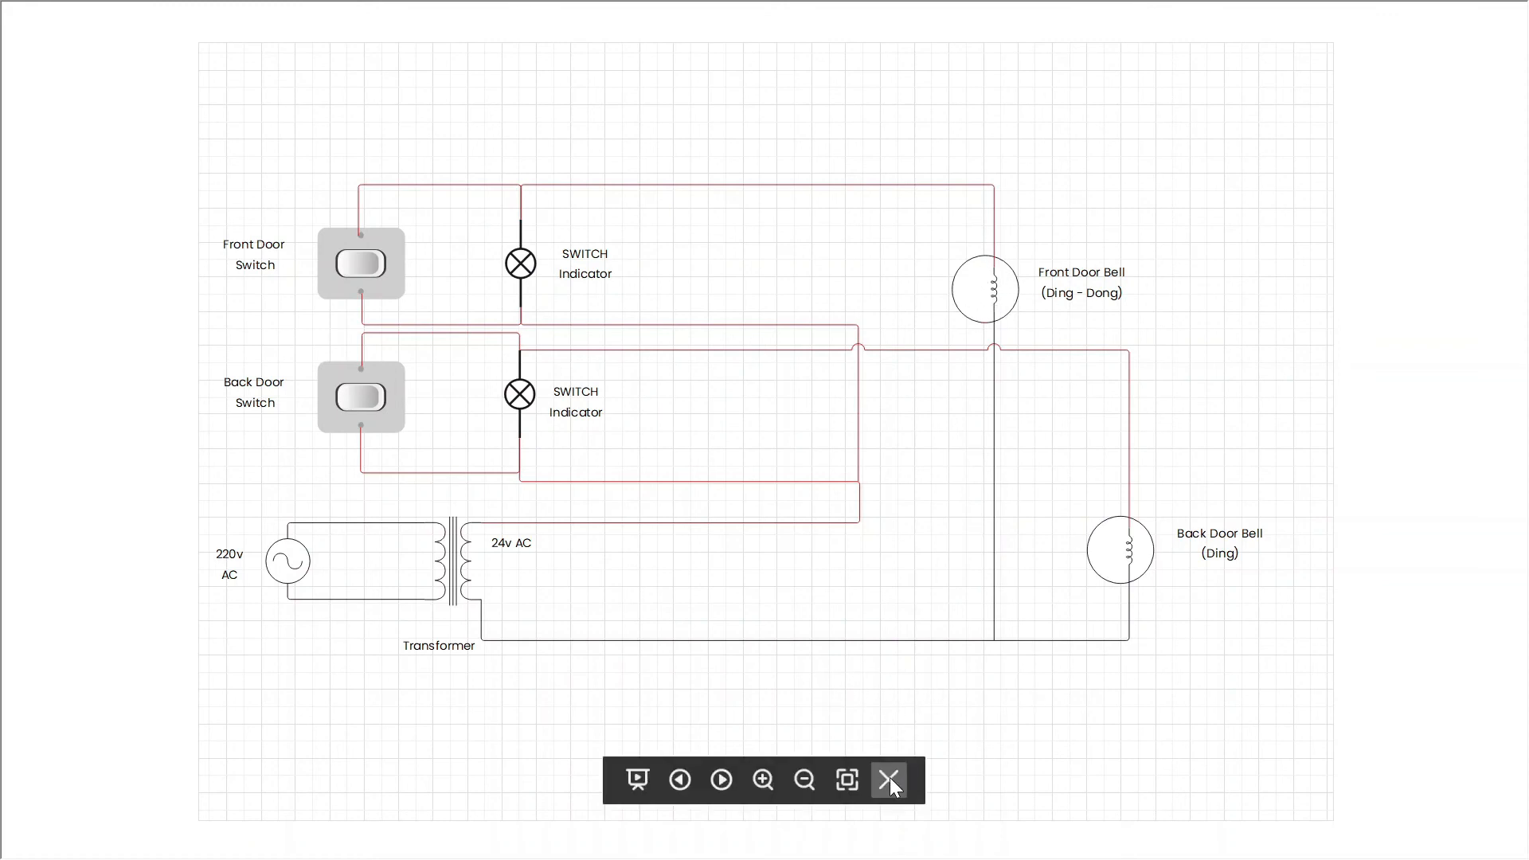
click(889, 779)
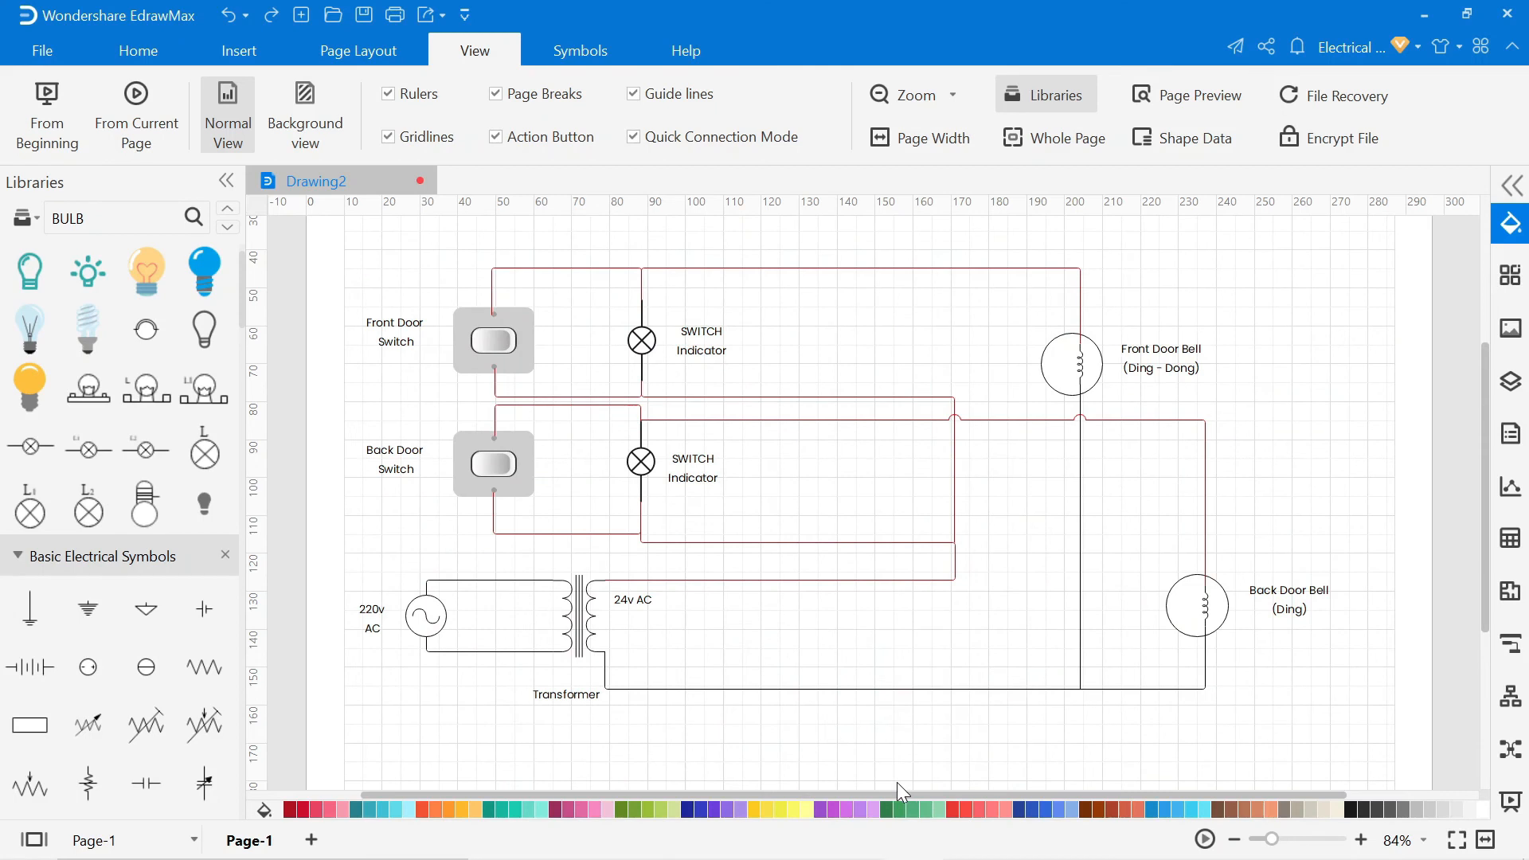
mouse_move(137, 64)
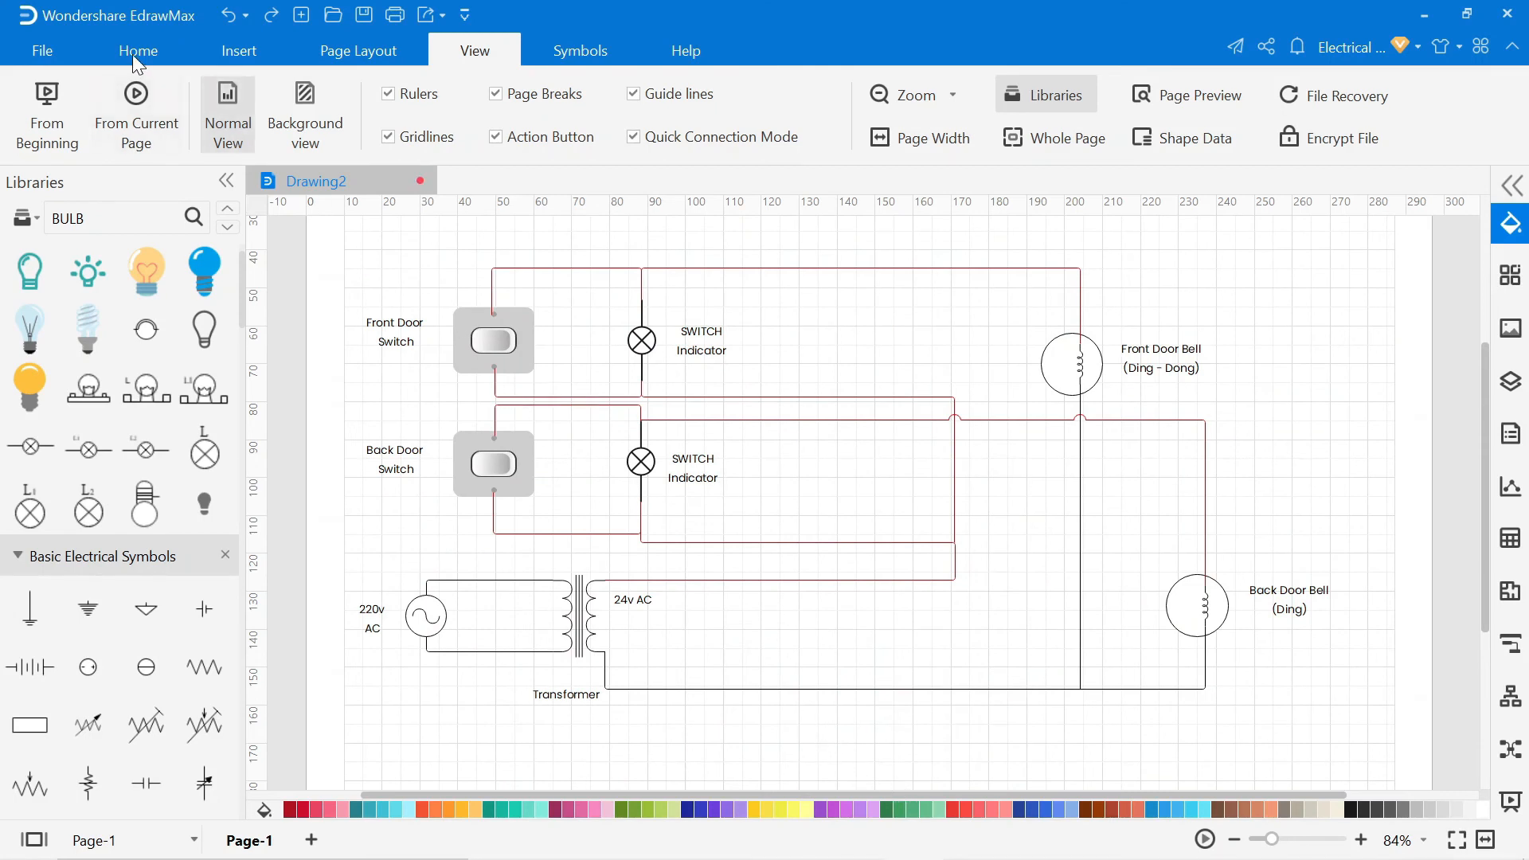
Export the diagram via File > Export & Send as a Regular PDF.
click(137, 51)
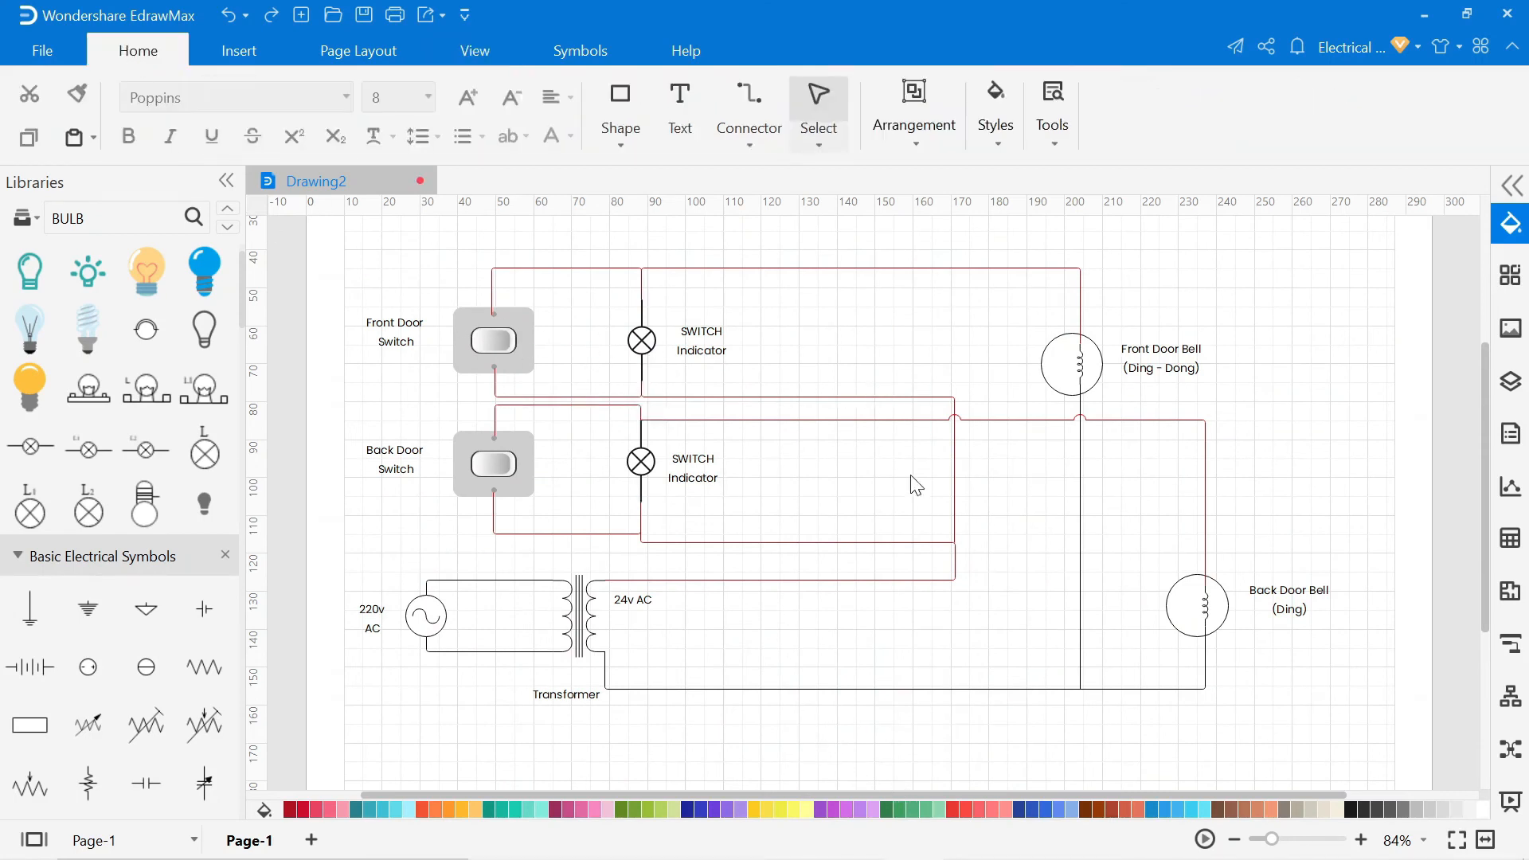
click(43, 51)
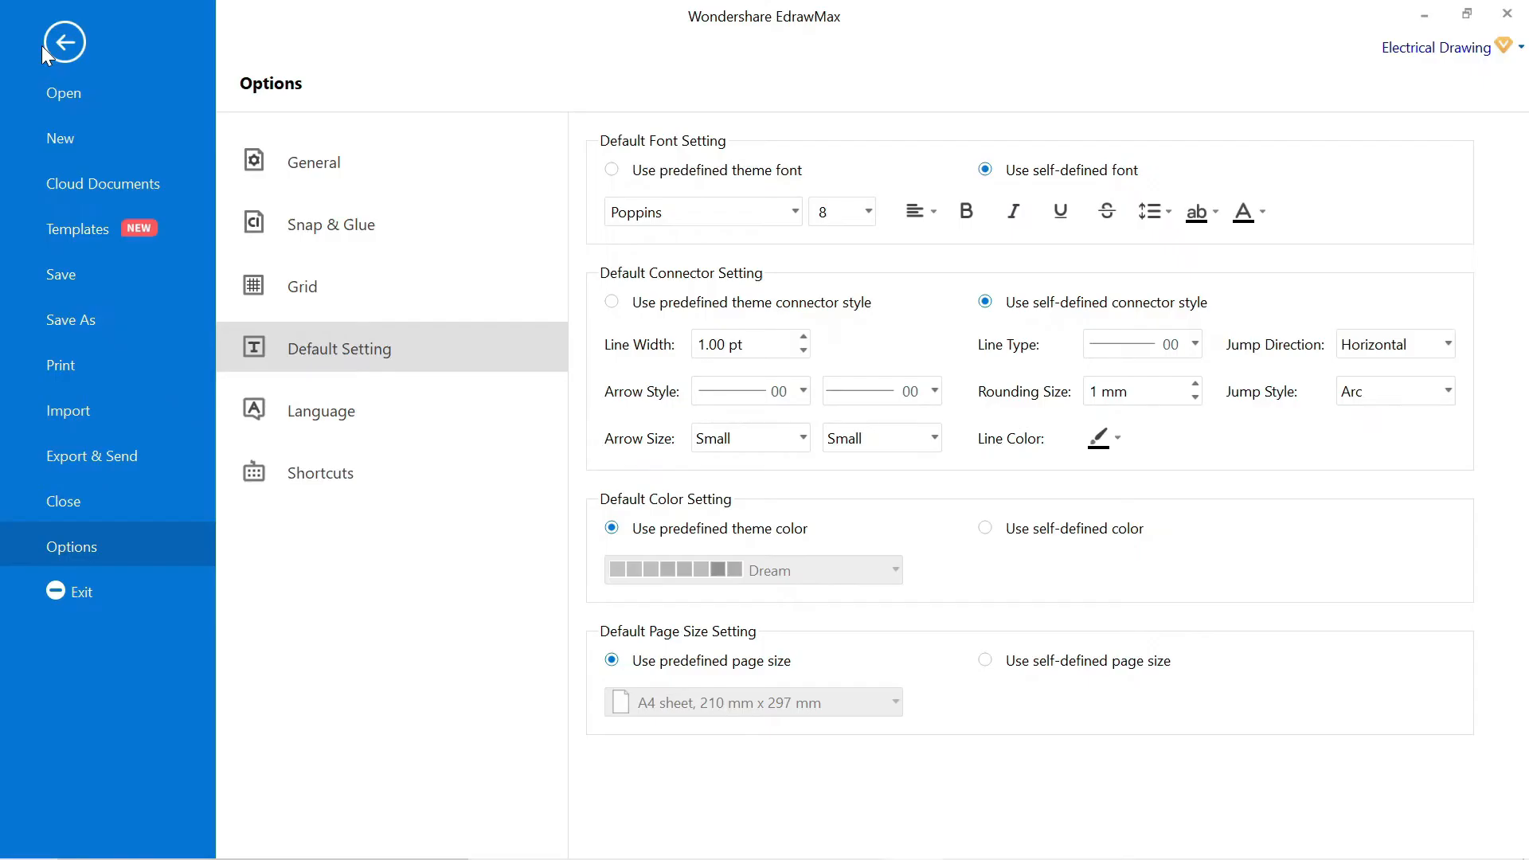
click(93, 456)
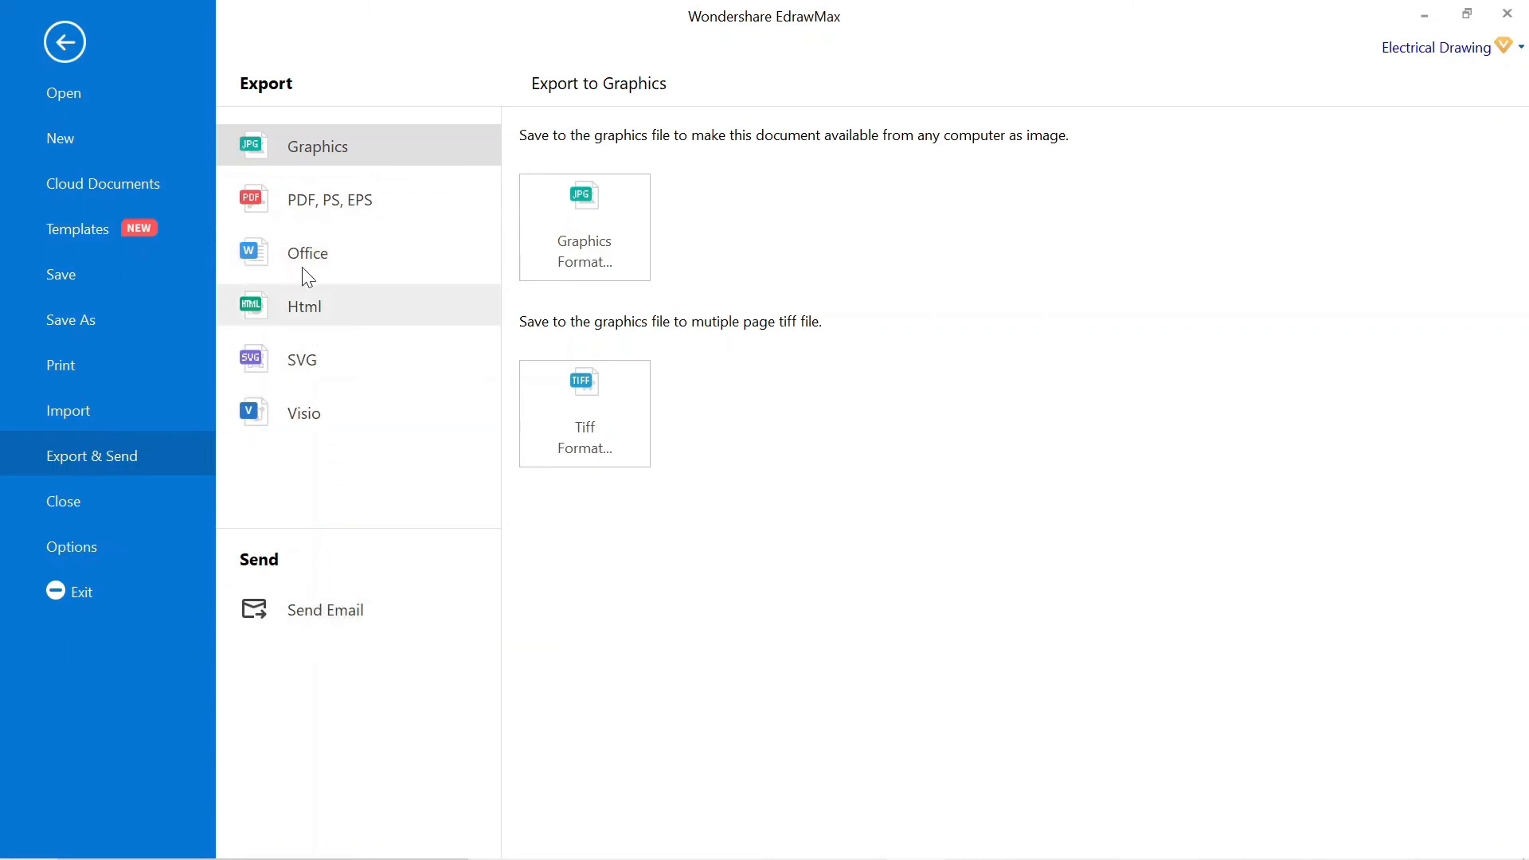
click(330, 199)
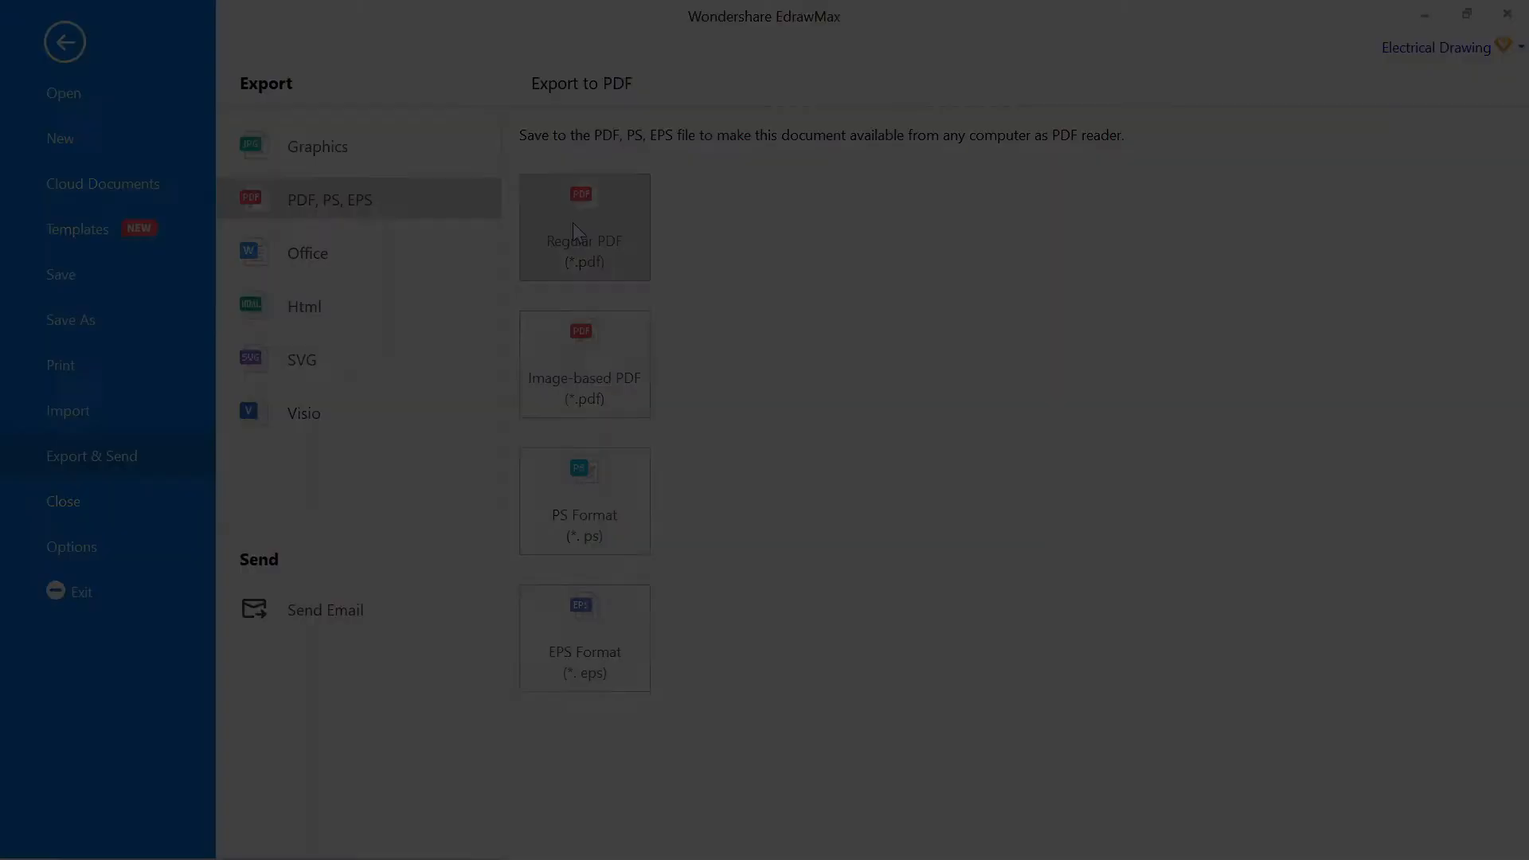
click(583, 228)
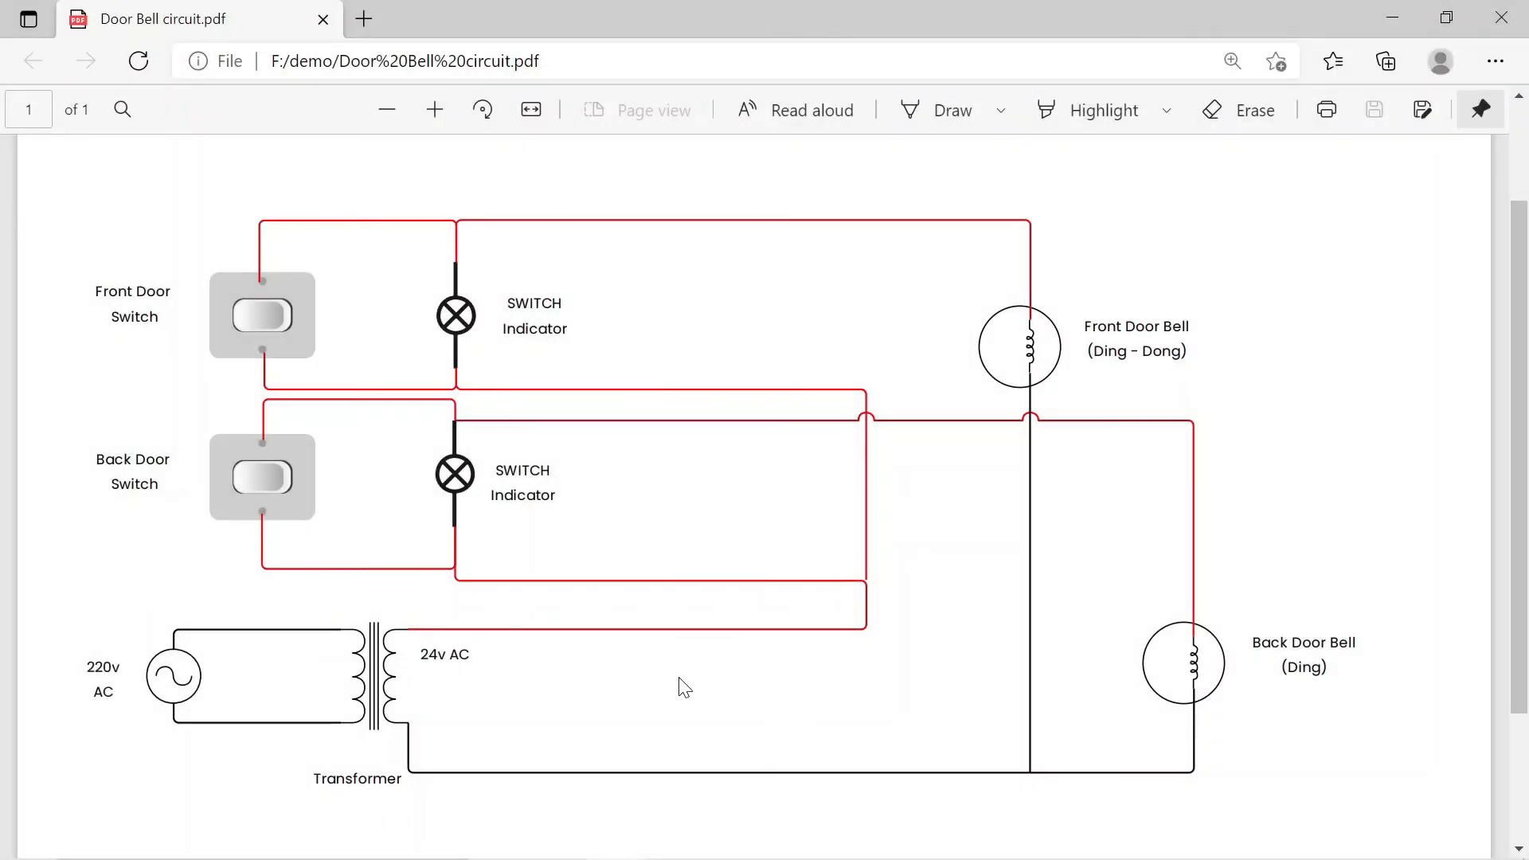
mouse_move(853, 685)
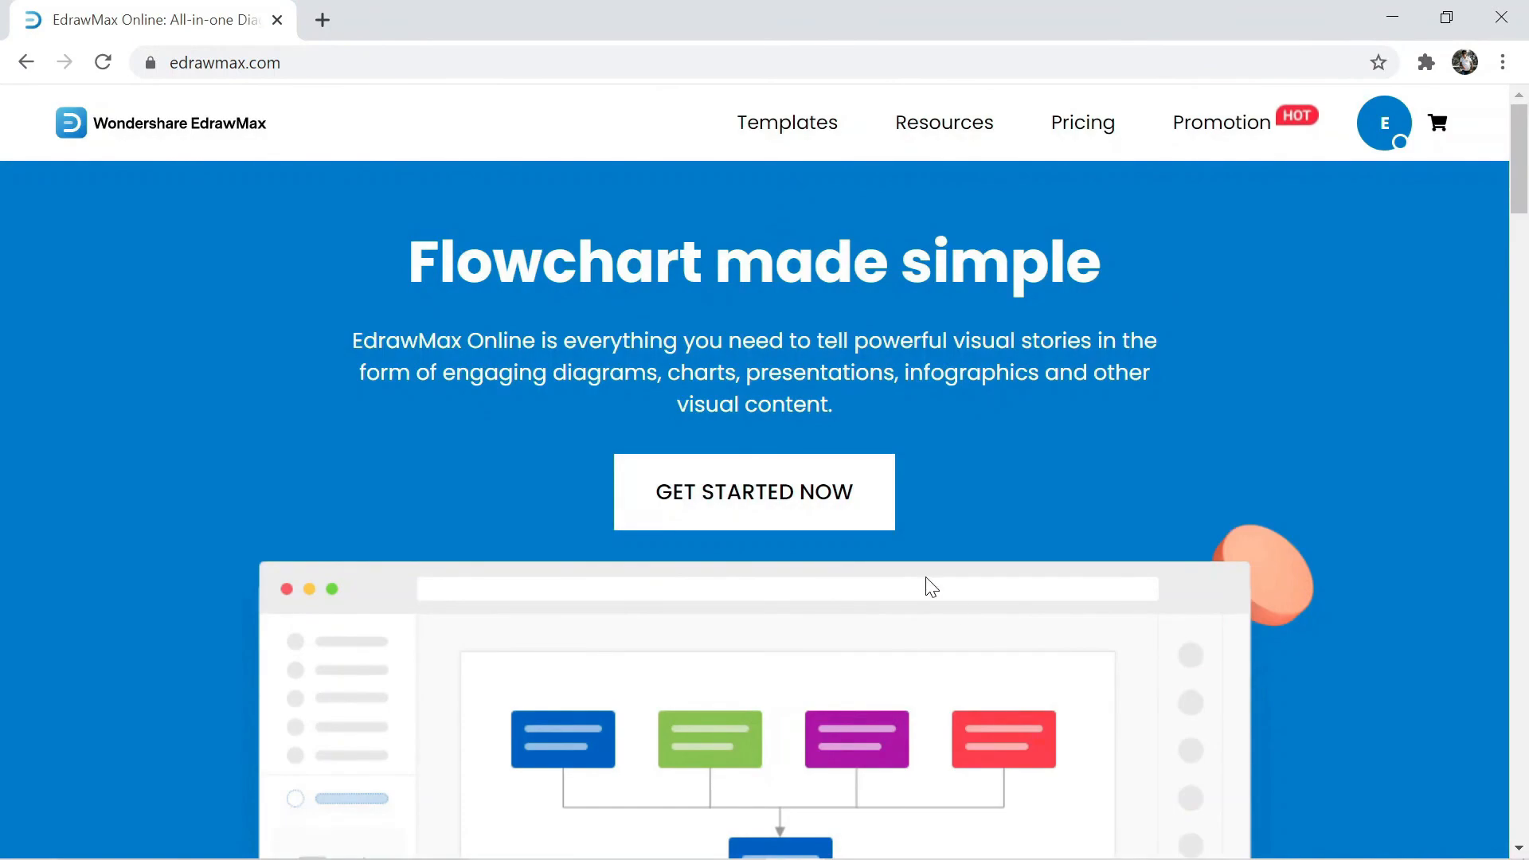
Browse the site's Templates gallery to the Electrical Engineering listing.
click(785, 122)
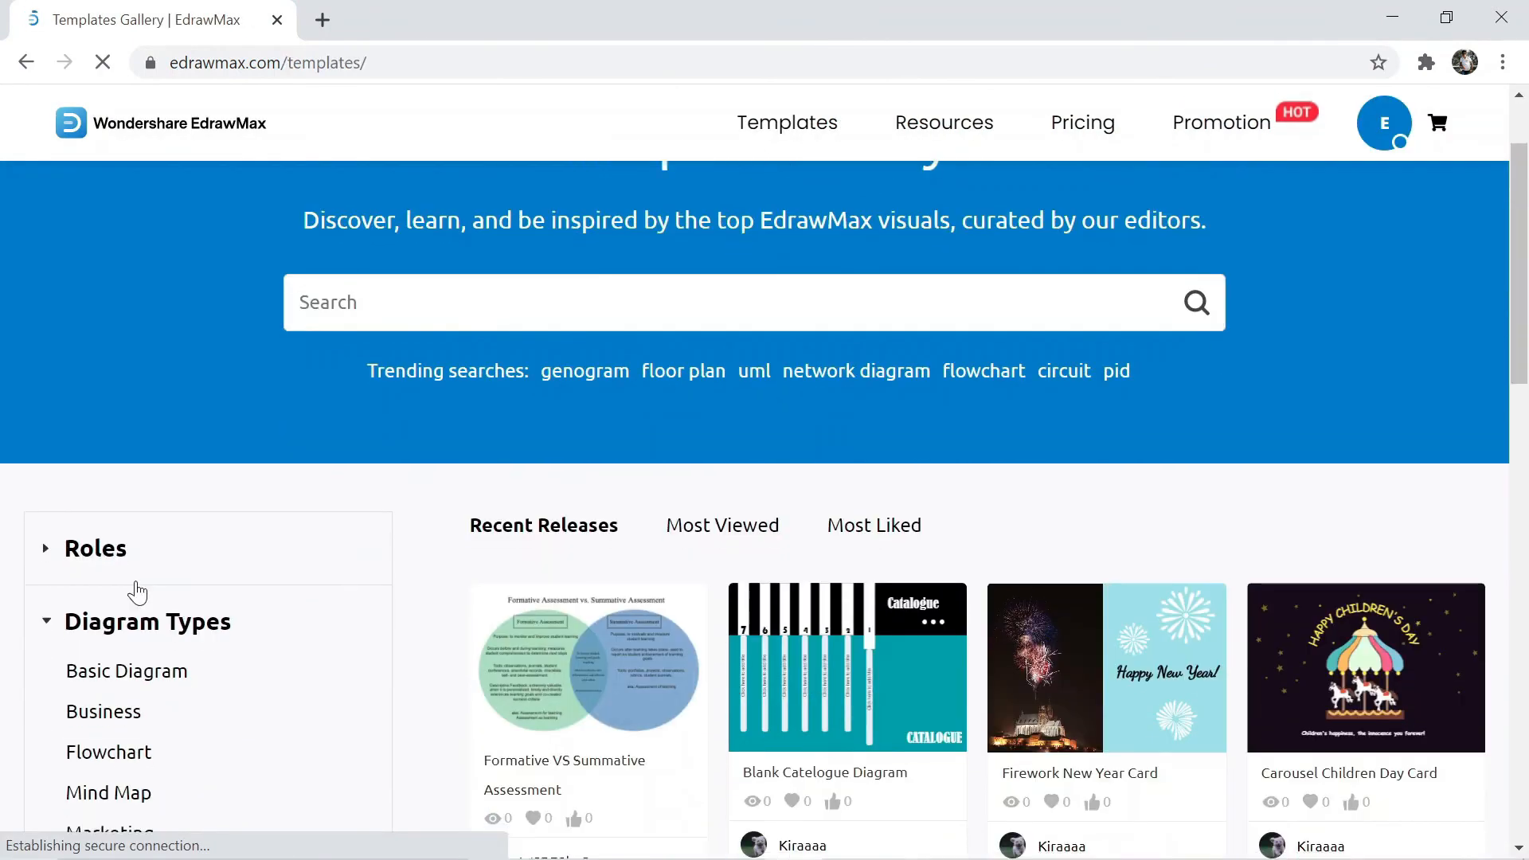
scroll(down, 3)
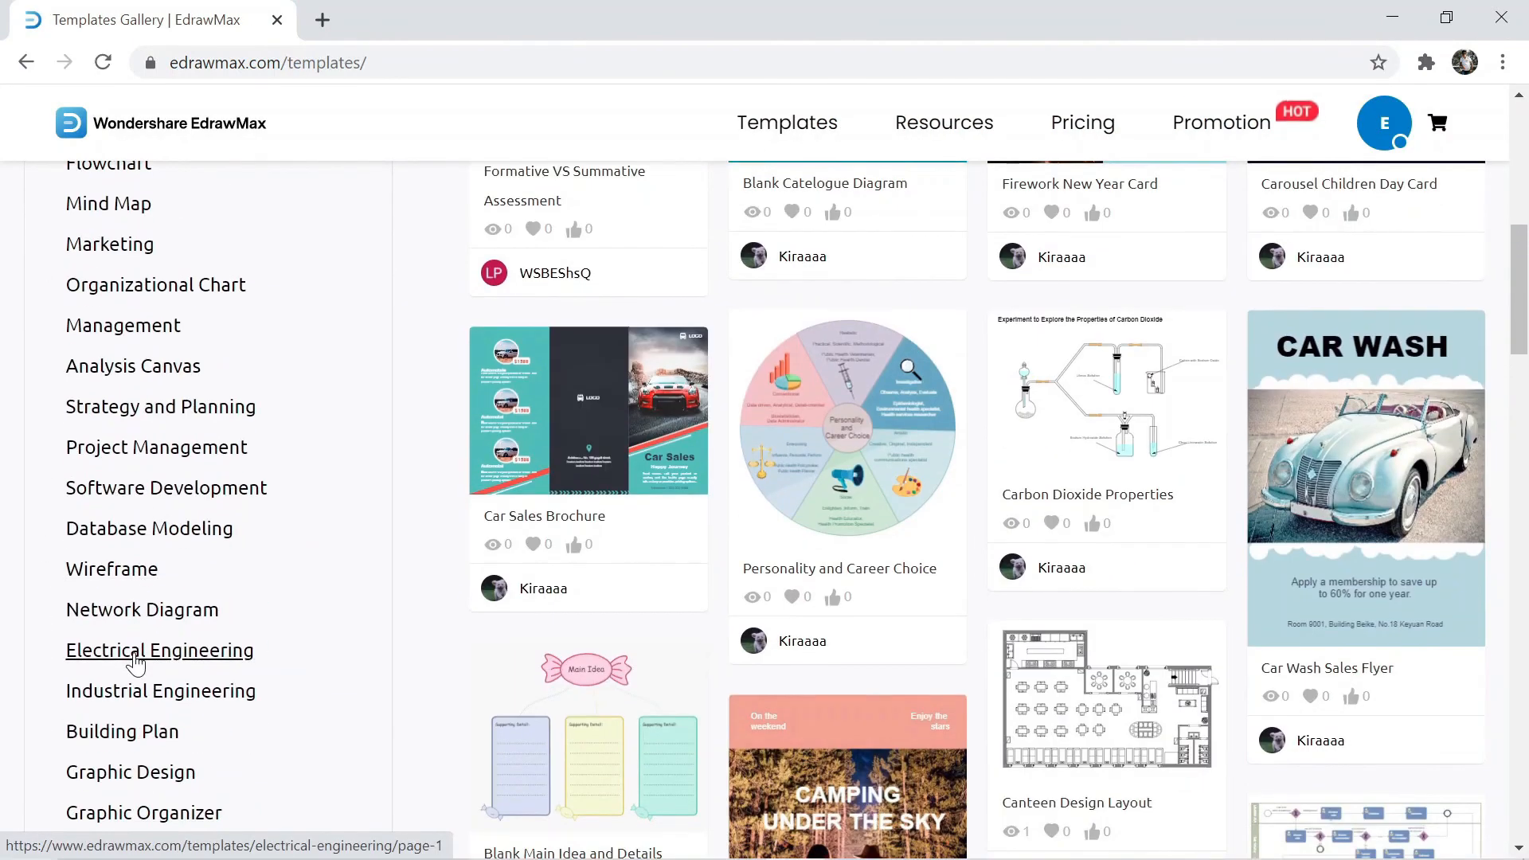
click(159, 650)
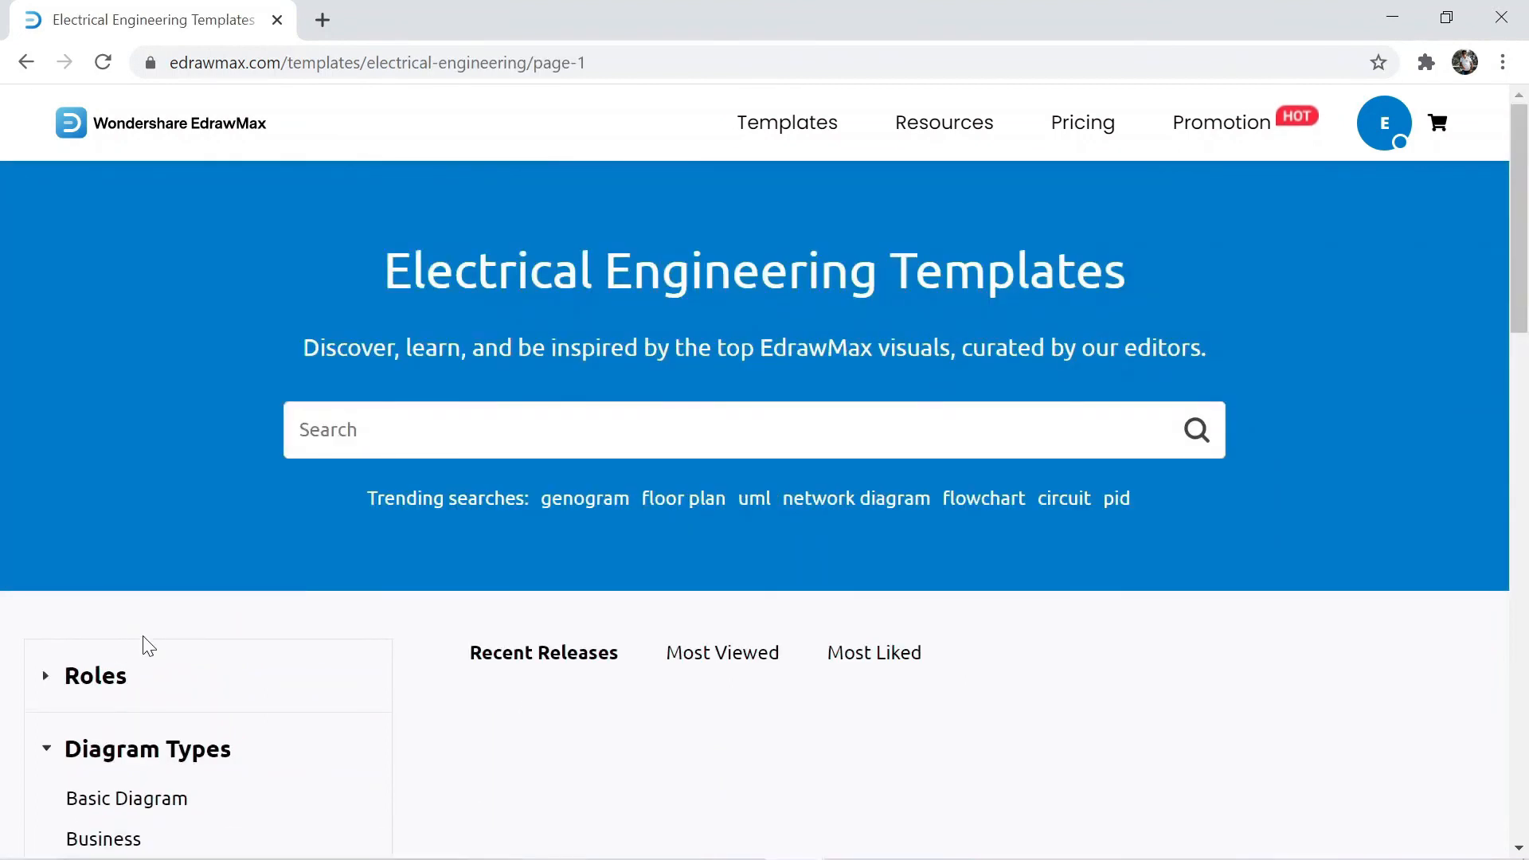
scroll(down, 3)
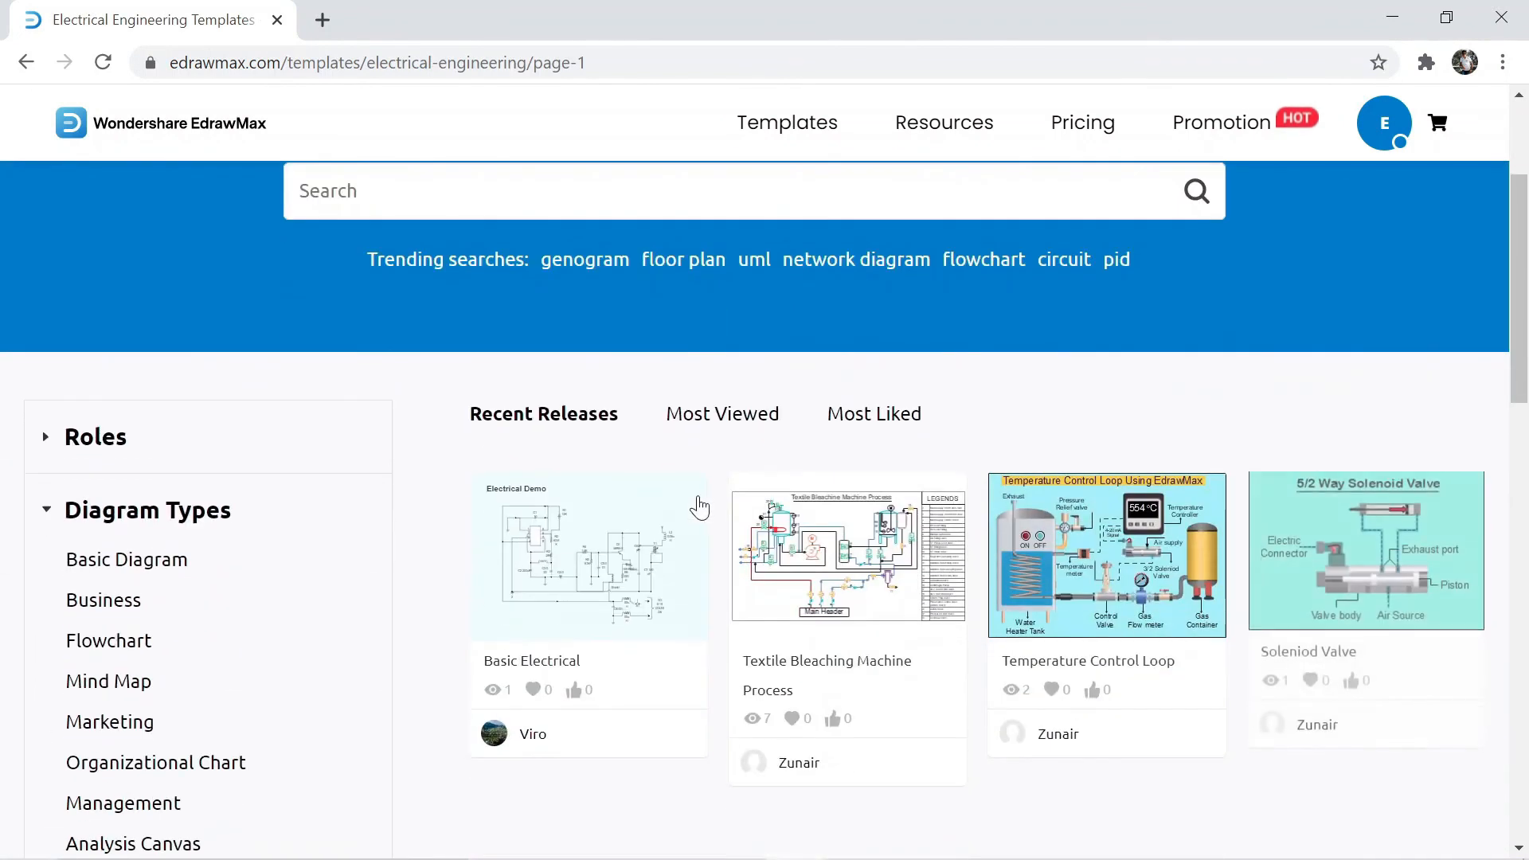
scroll(down, 3)
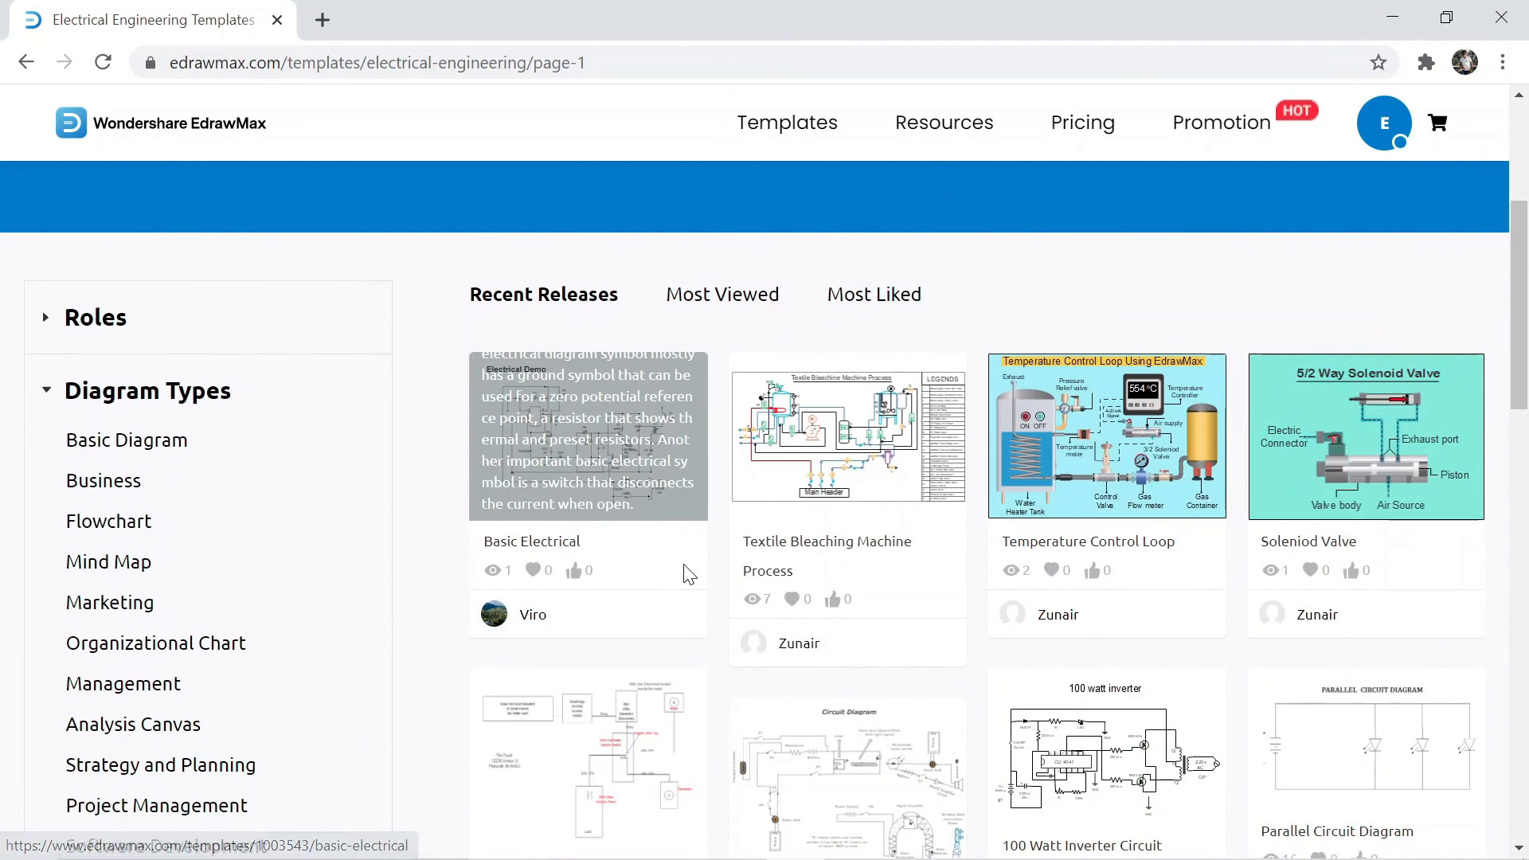